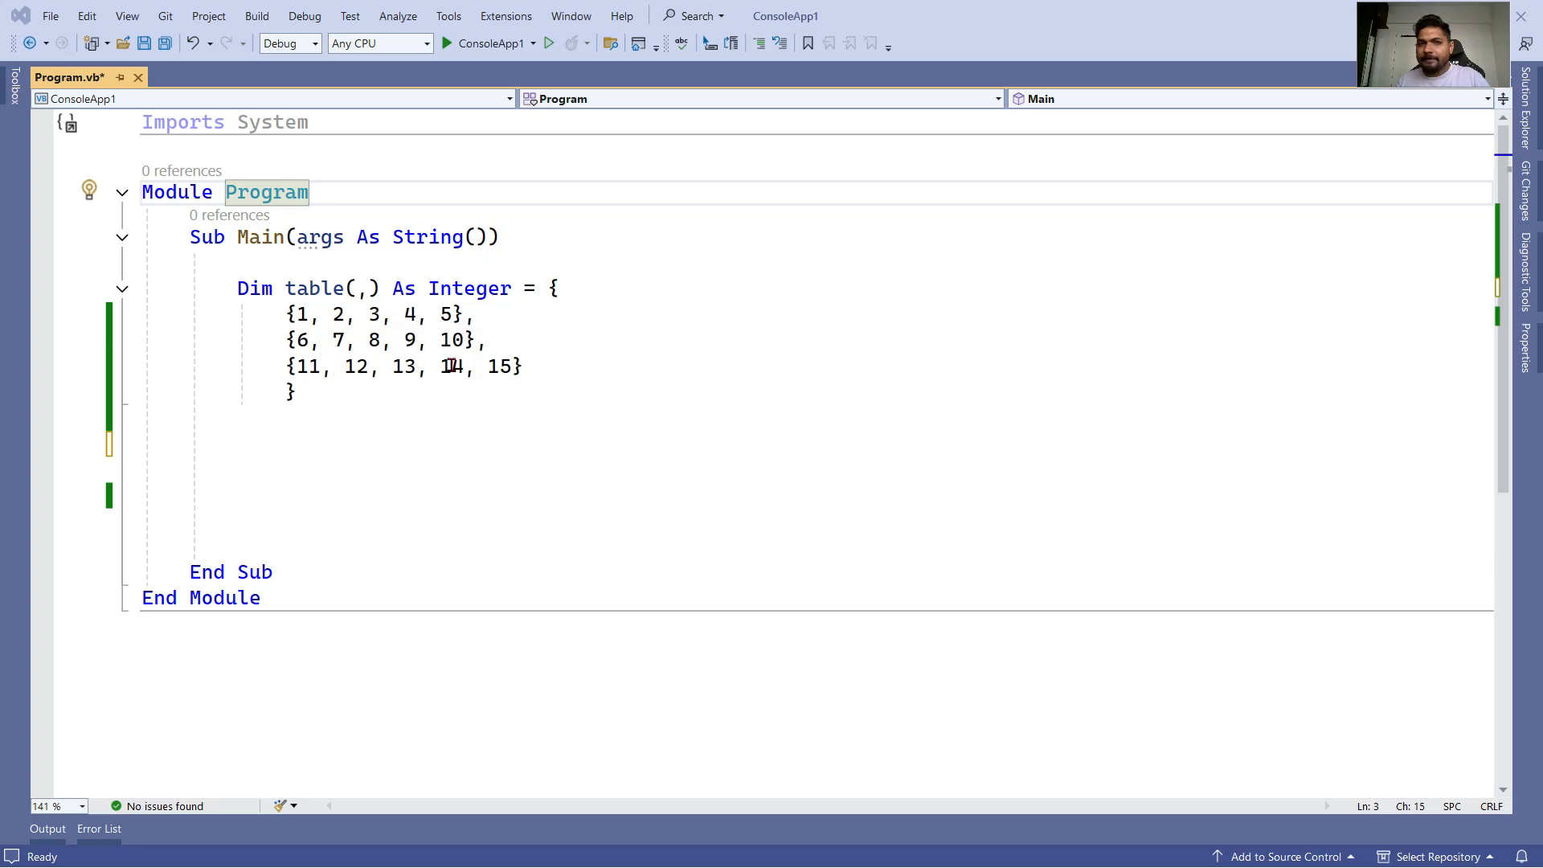
pyautogui.moveTo(329, 549)
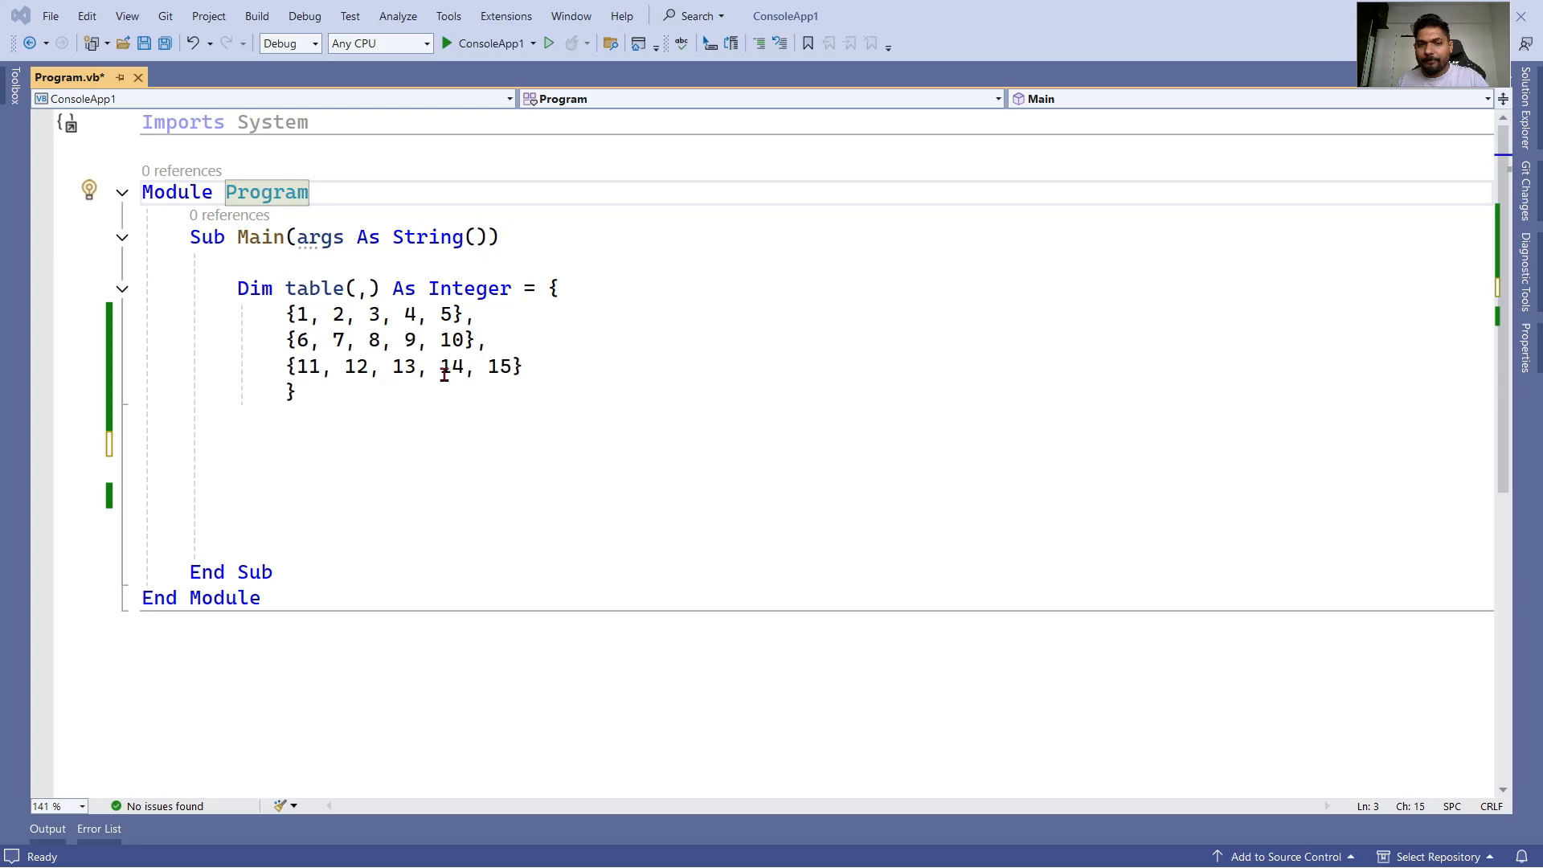
pyautogui.moveTo(260, 349)
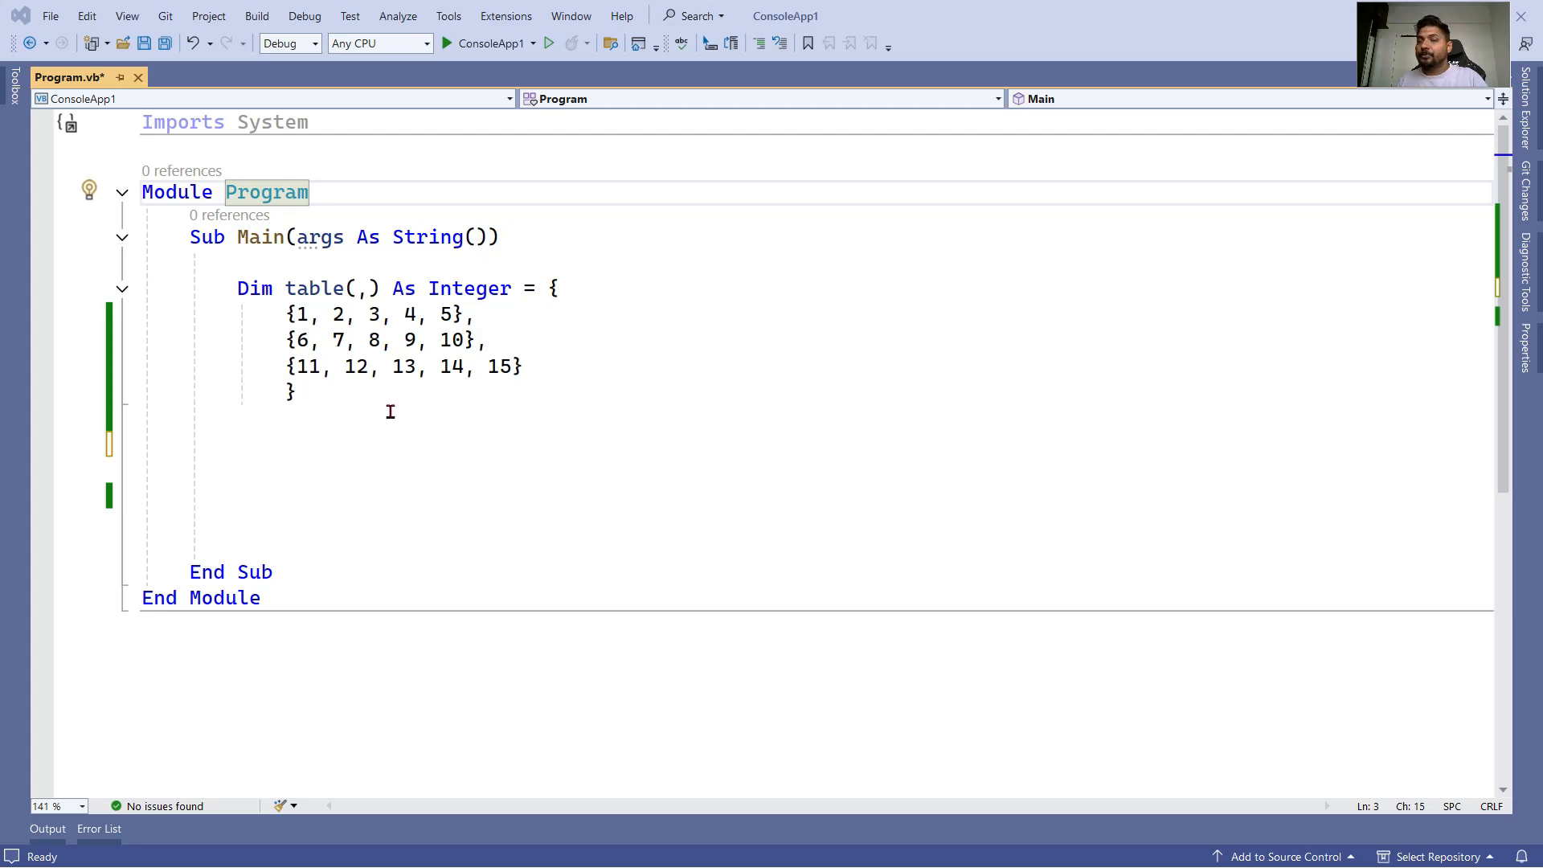
# Step: Insert blank lines inside Main below the table array initializer
pyautogui.click(296, 391)
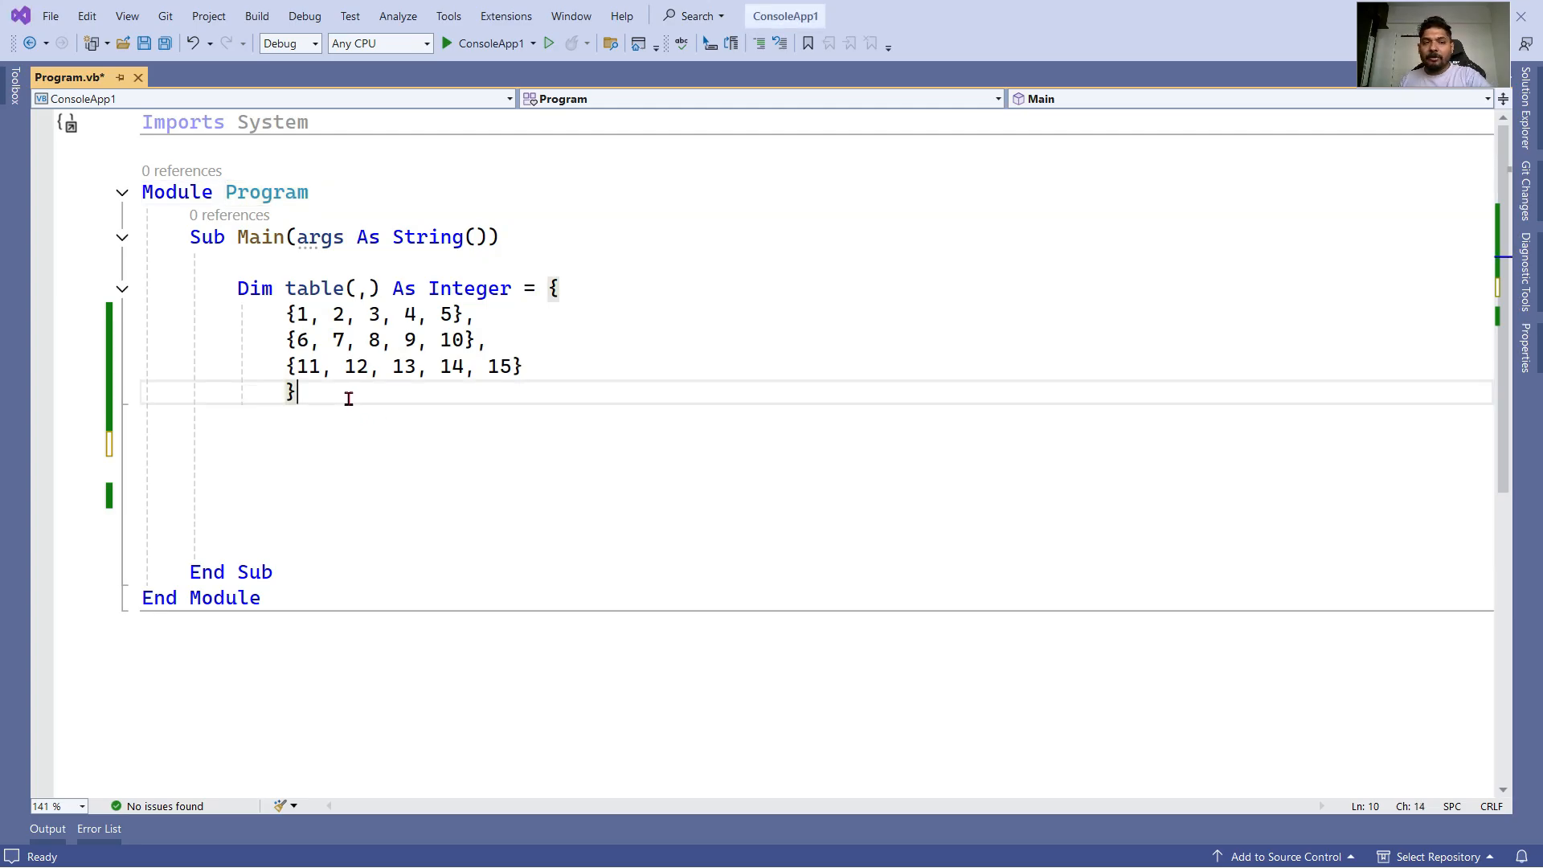
pyautogui.press('enter')
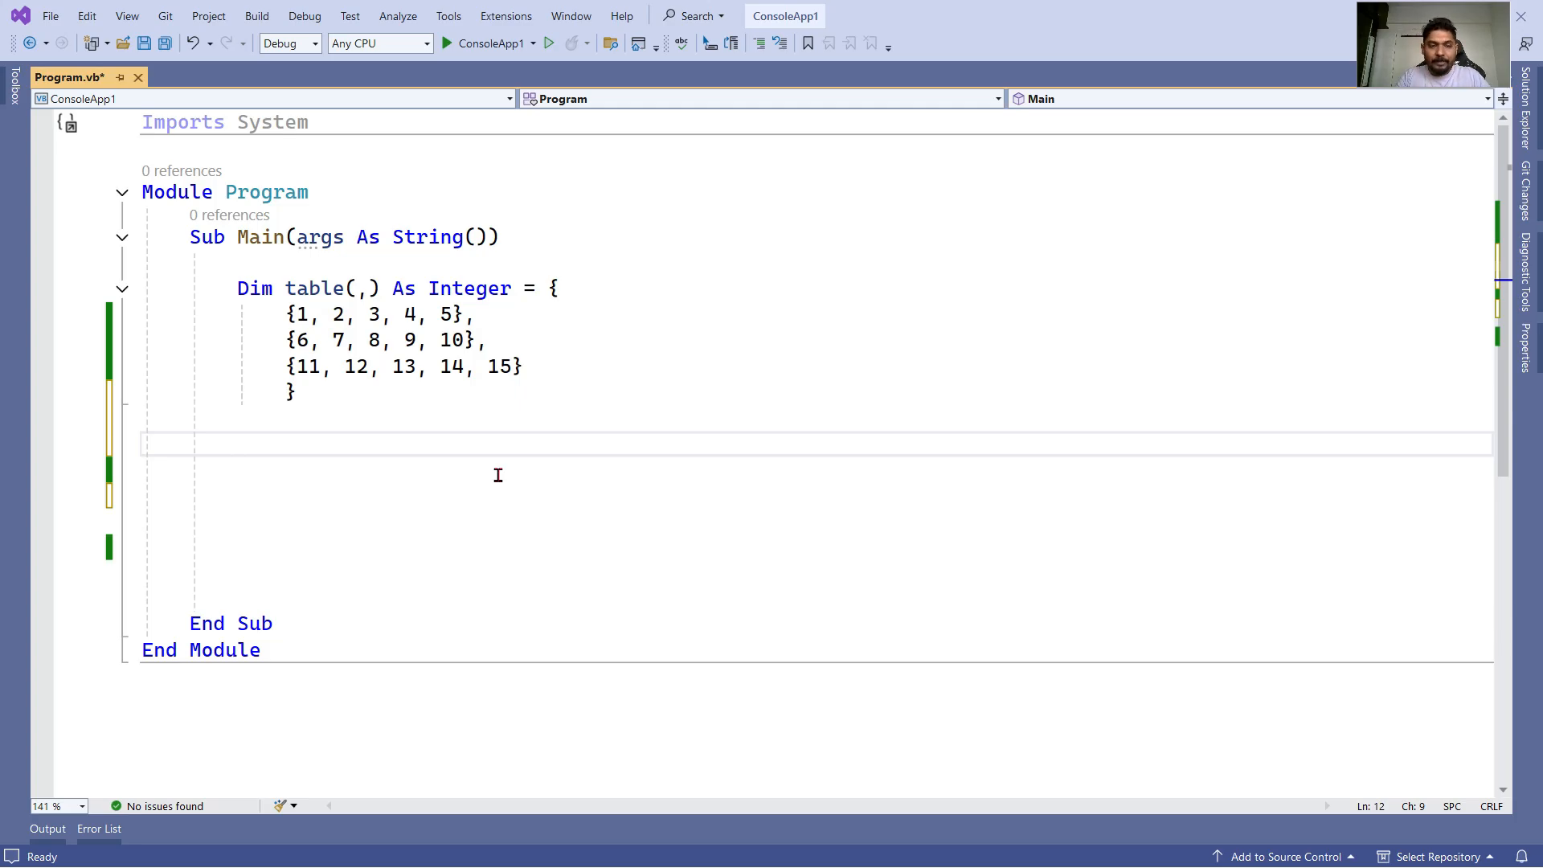
# Step: Begin a Console.WriteLine joining "Number of Rows:" with table
pyautogui.write('Console.')
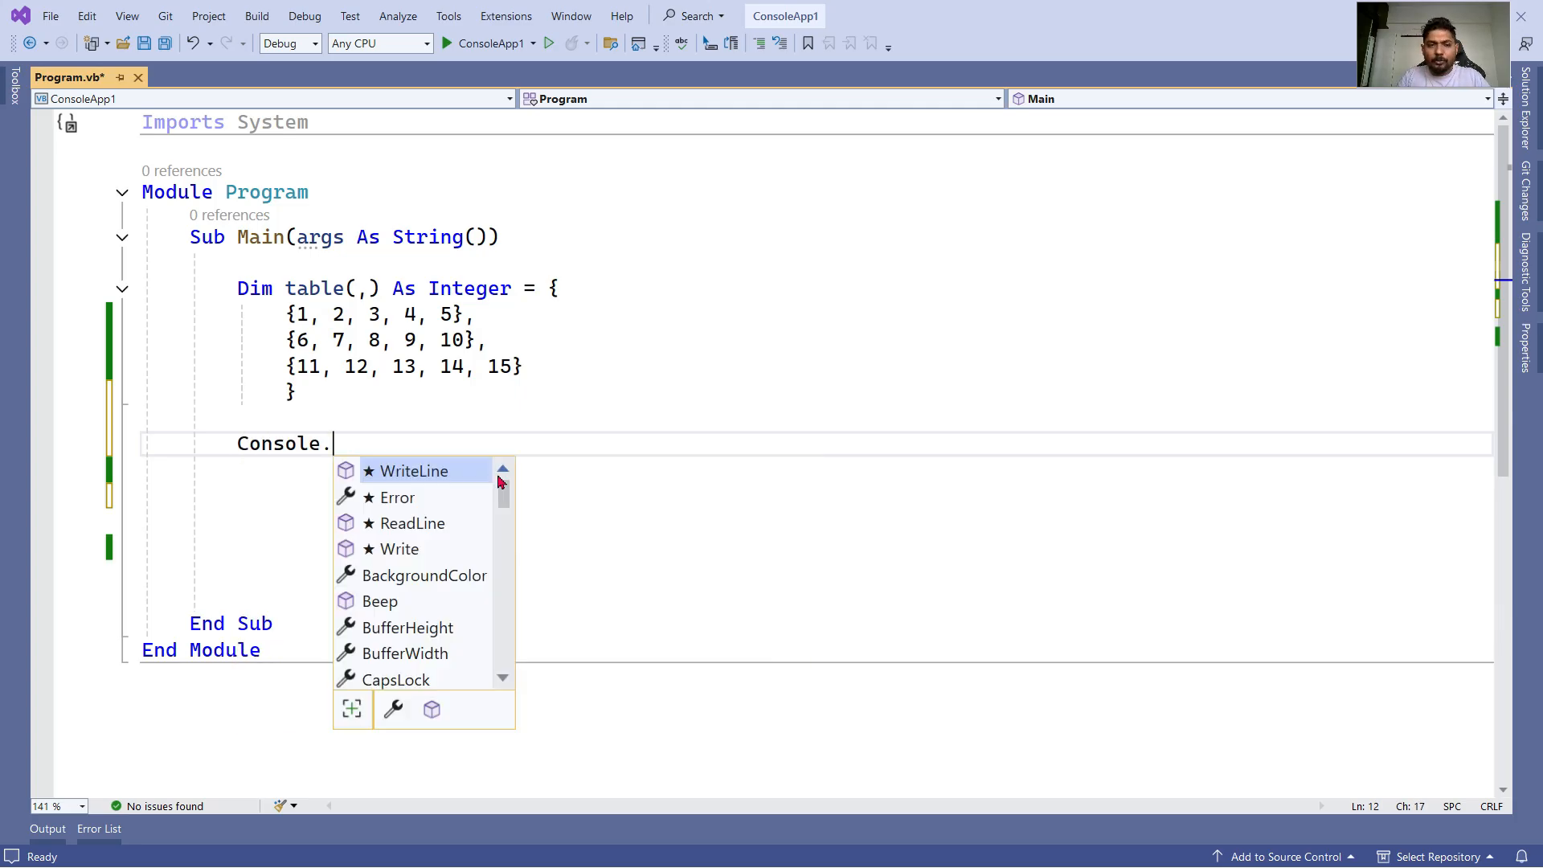
pyautogui.write('writeline')
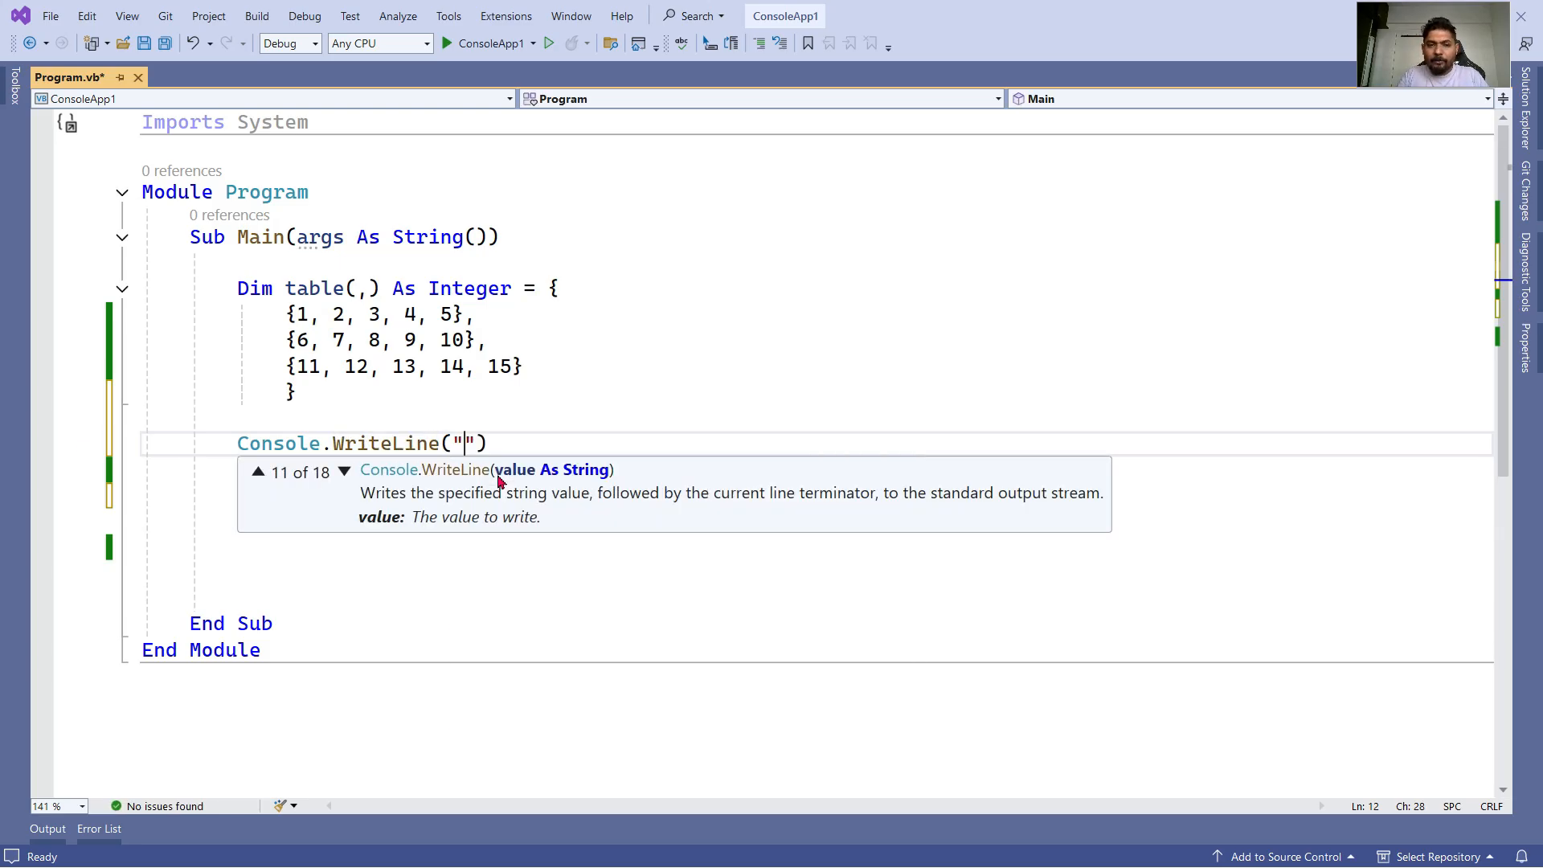
pyautogui.write('Number of Ro')
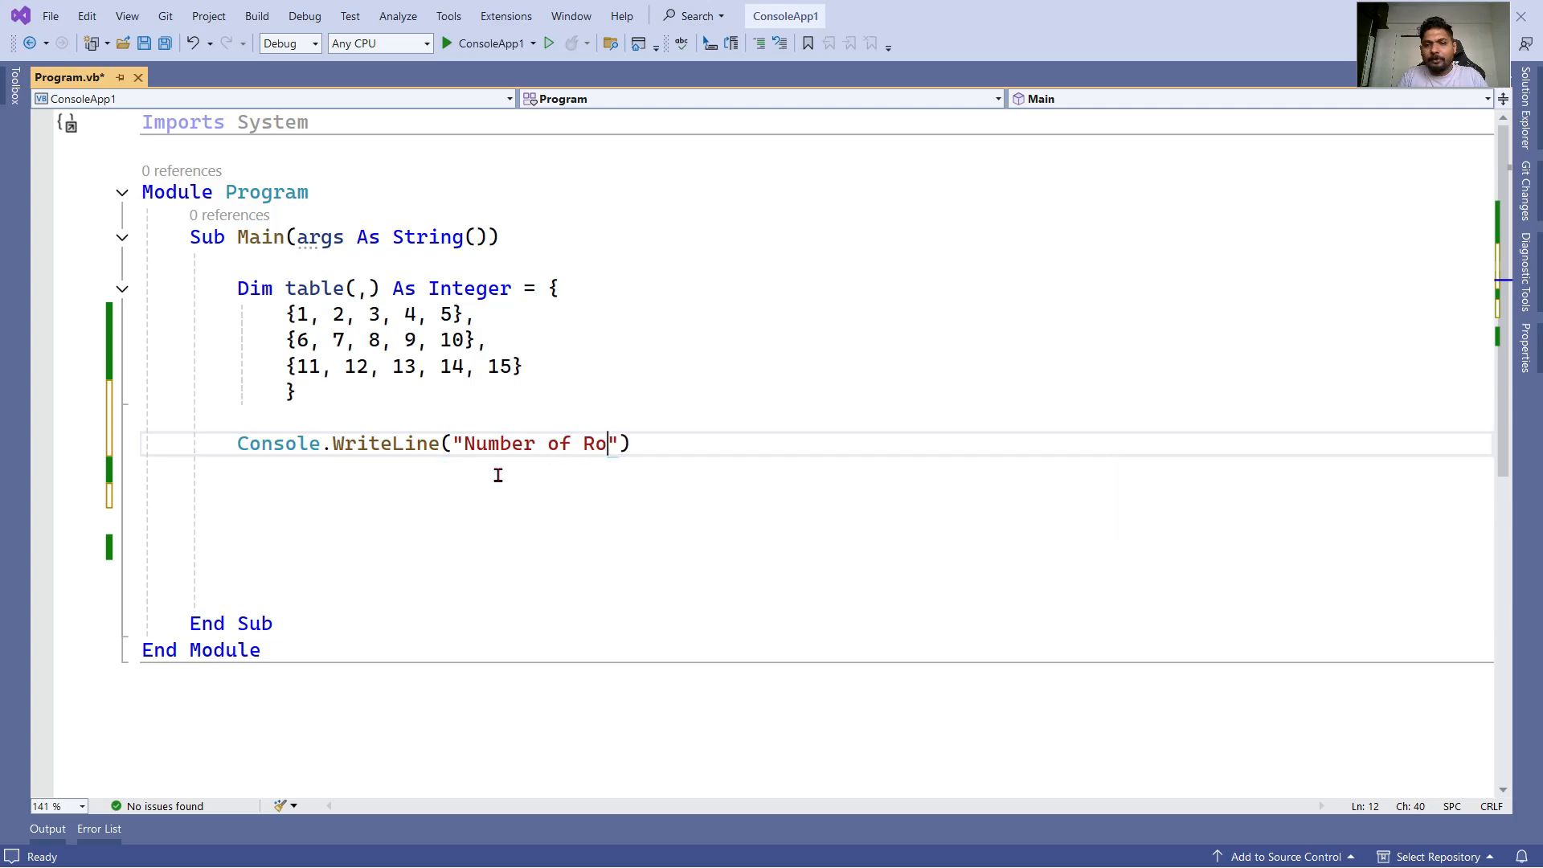
pyautogui.write('ws:')
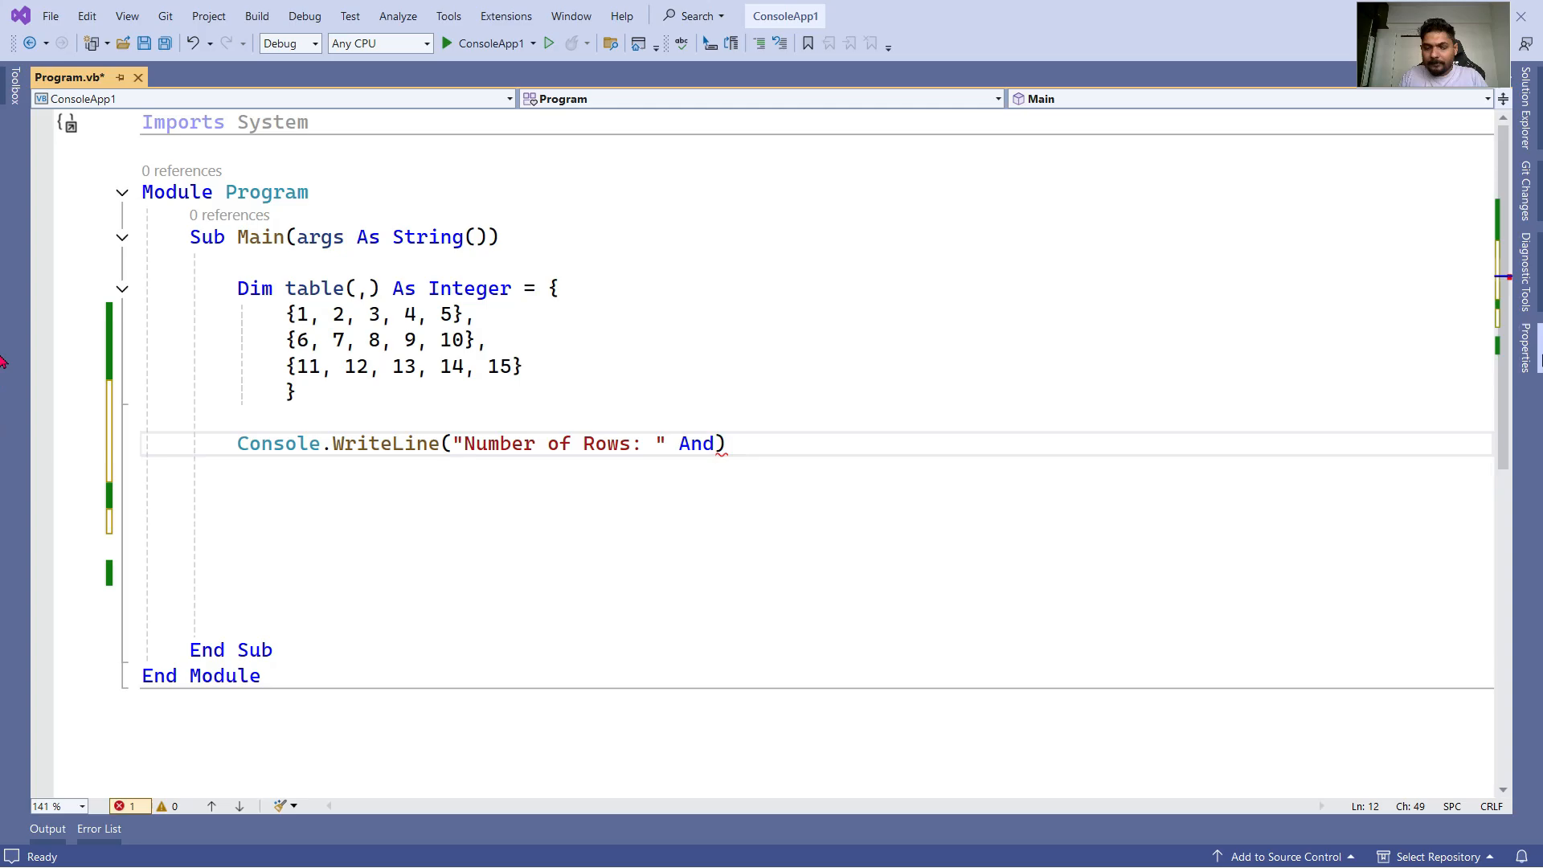
pyautogui.write('+')
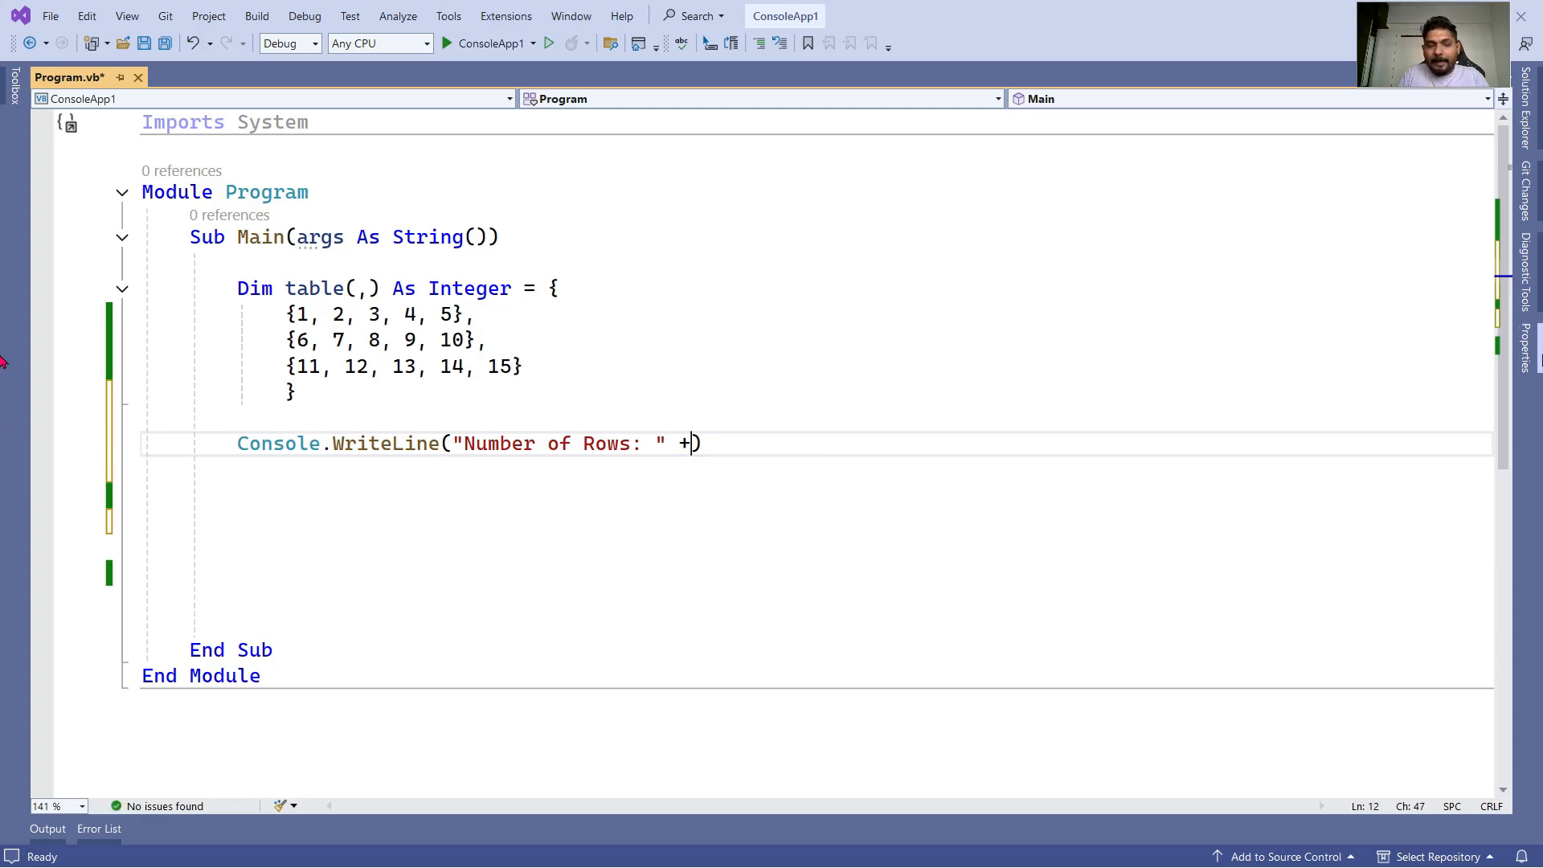
pyautogui.write('ta')
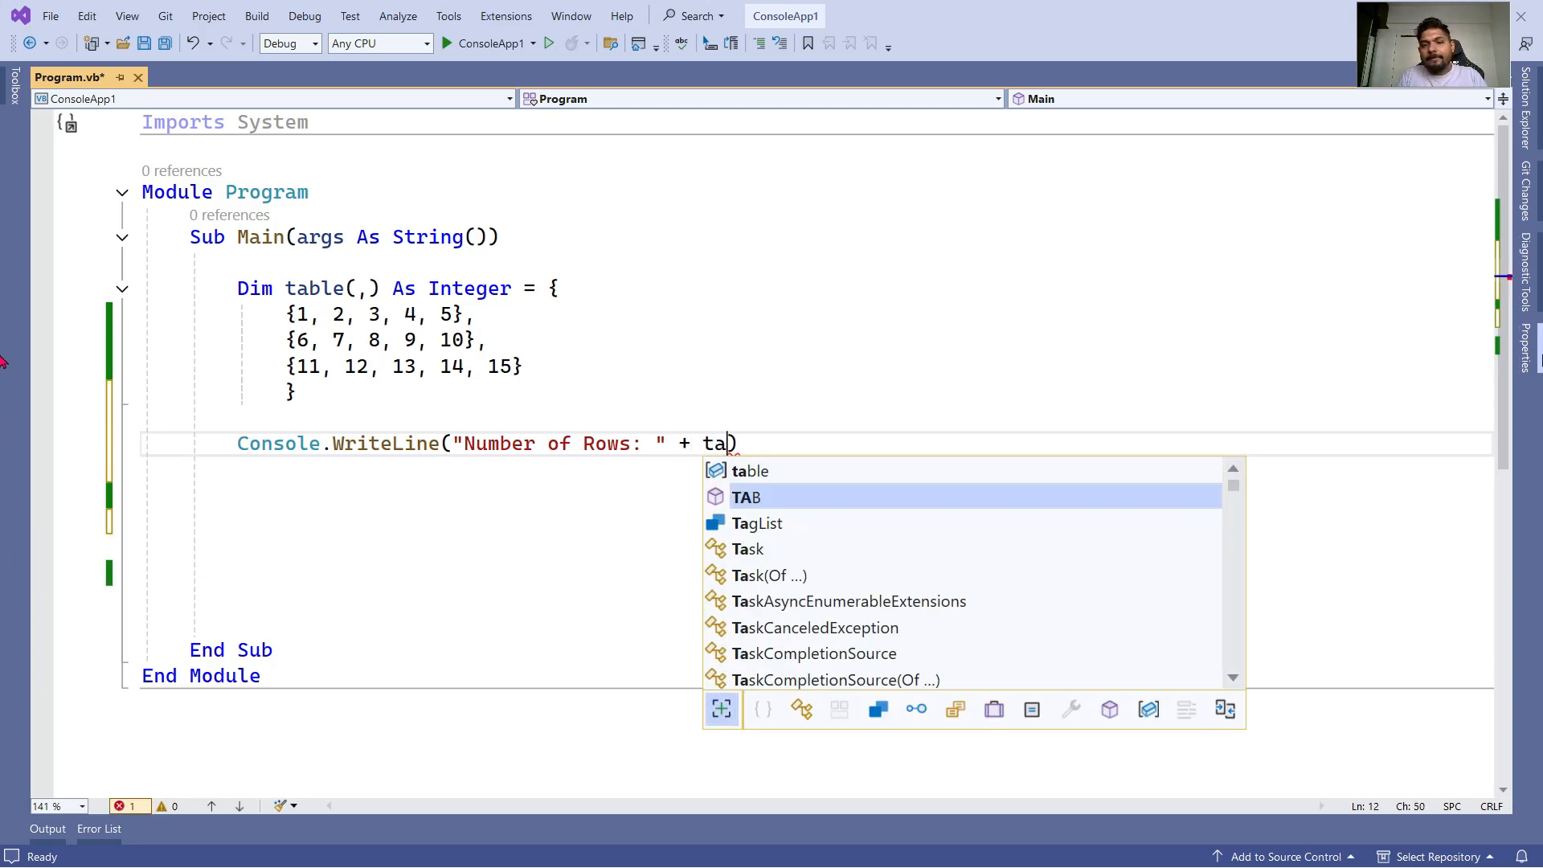
pyautogui.write('ble')
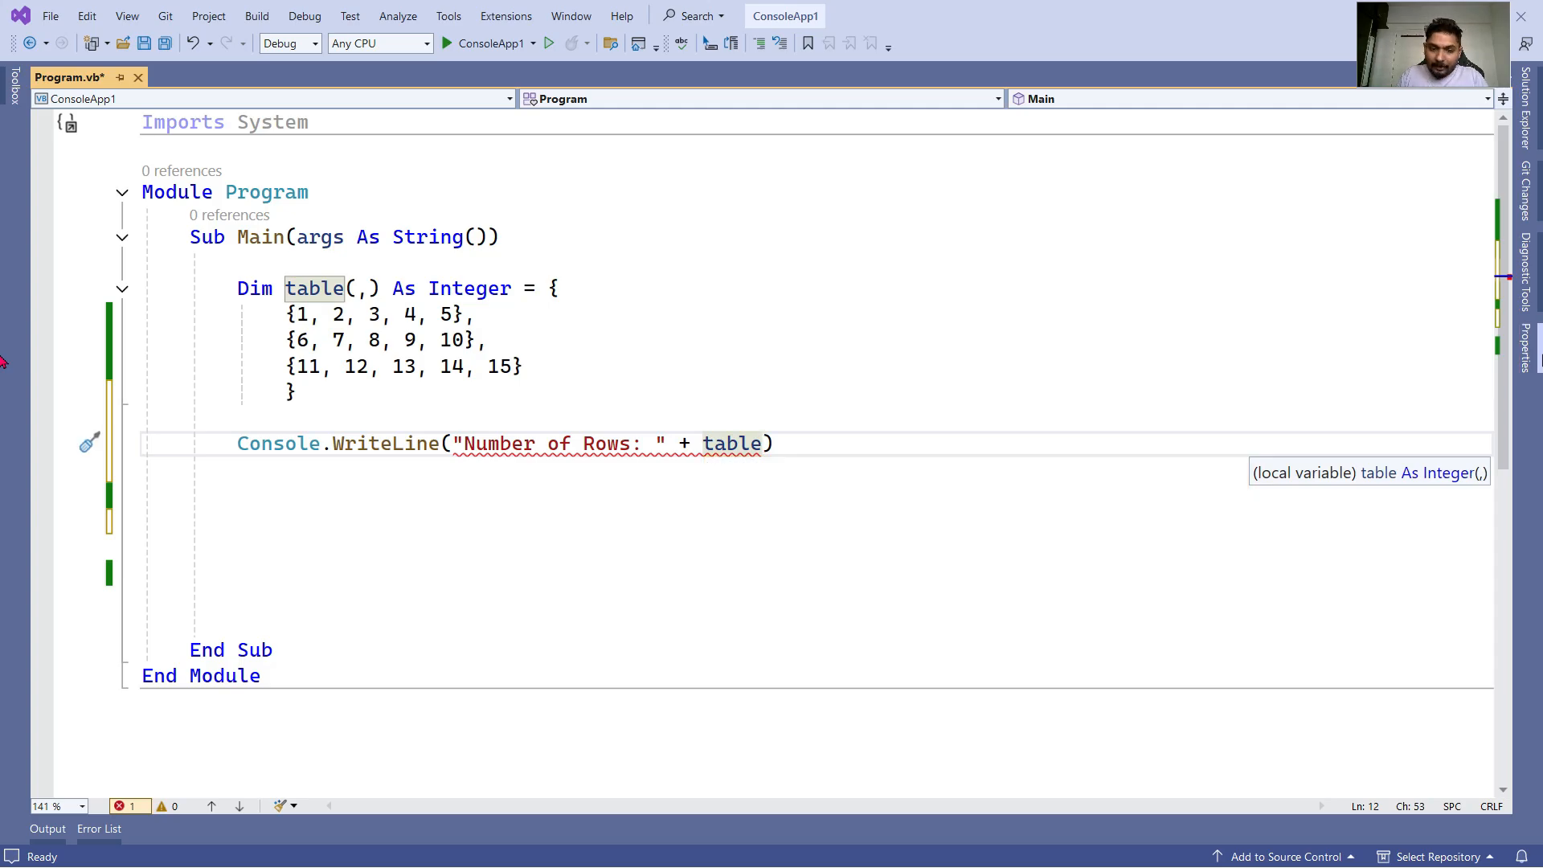
# Step: Finish the row-count line with .GetLength(0).ToString and move to an empty line
pyautogui.write('.')
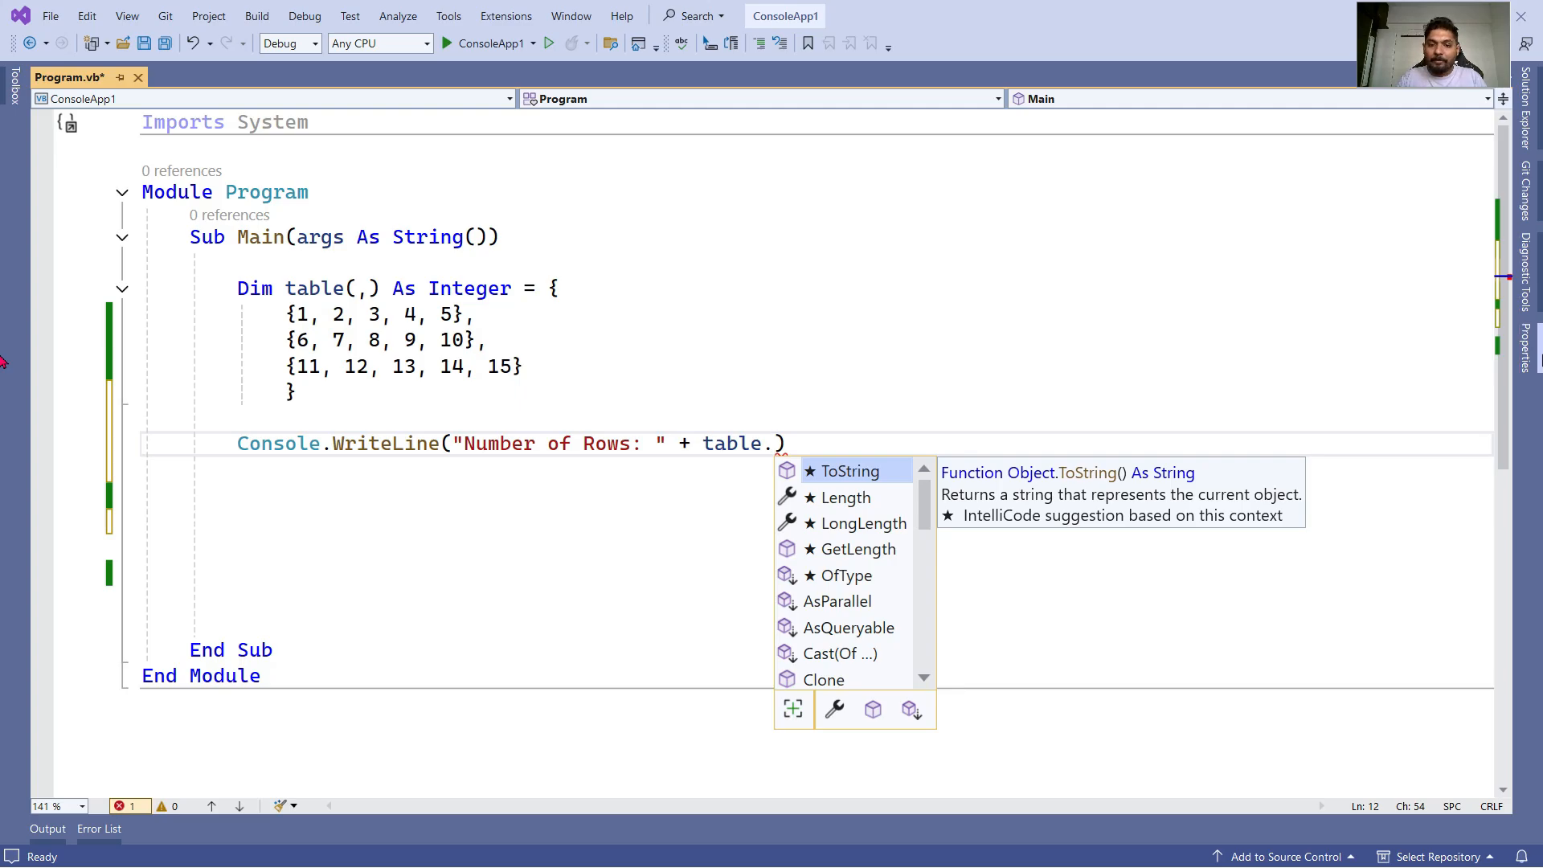
pyautogui.write('GetLength')
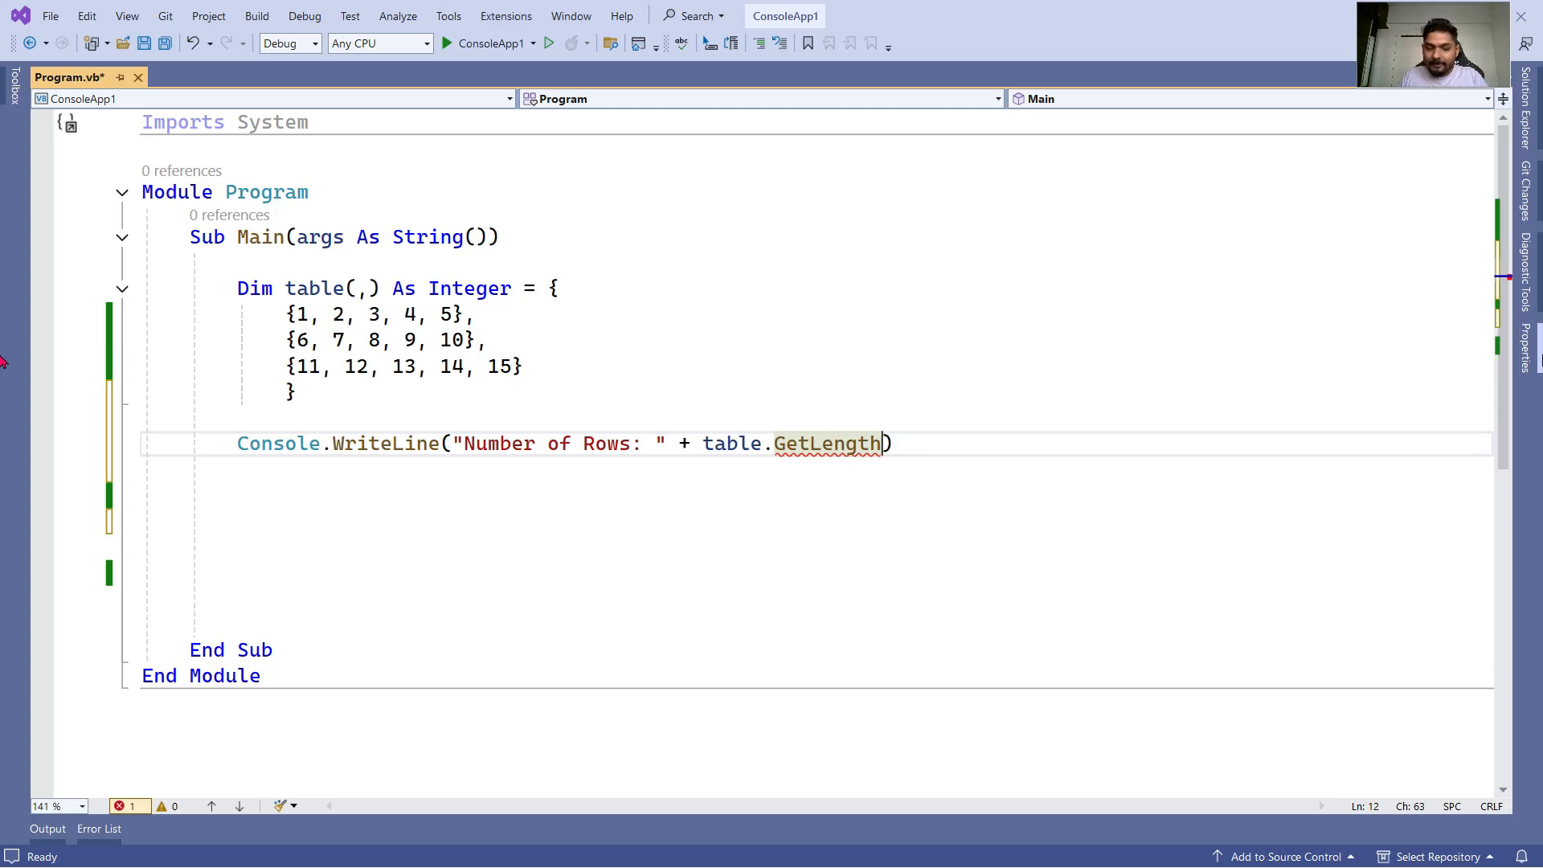
pyautogui.write('(')
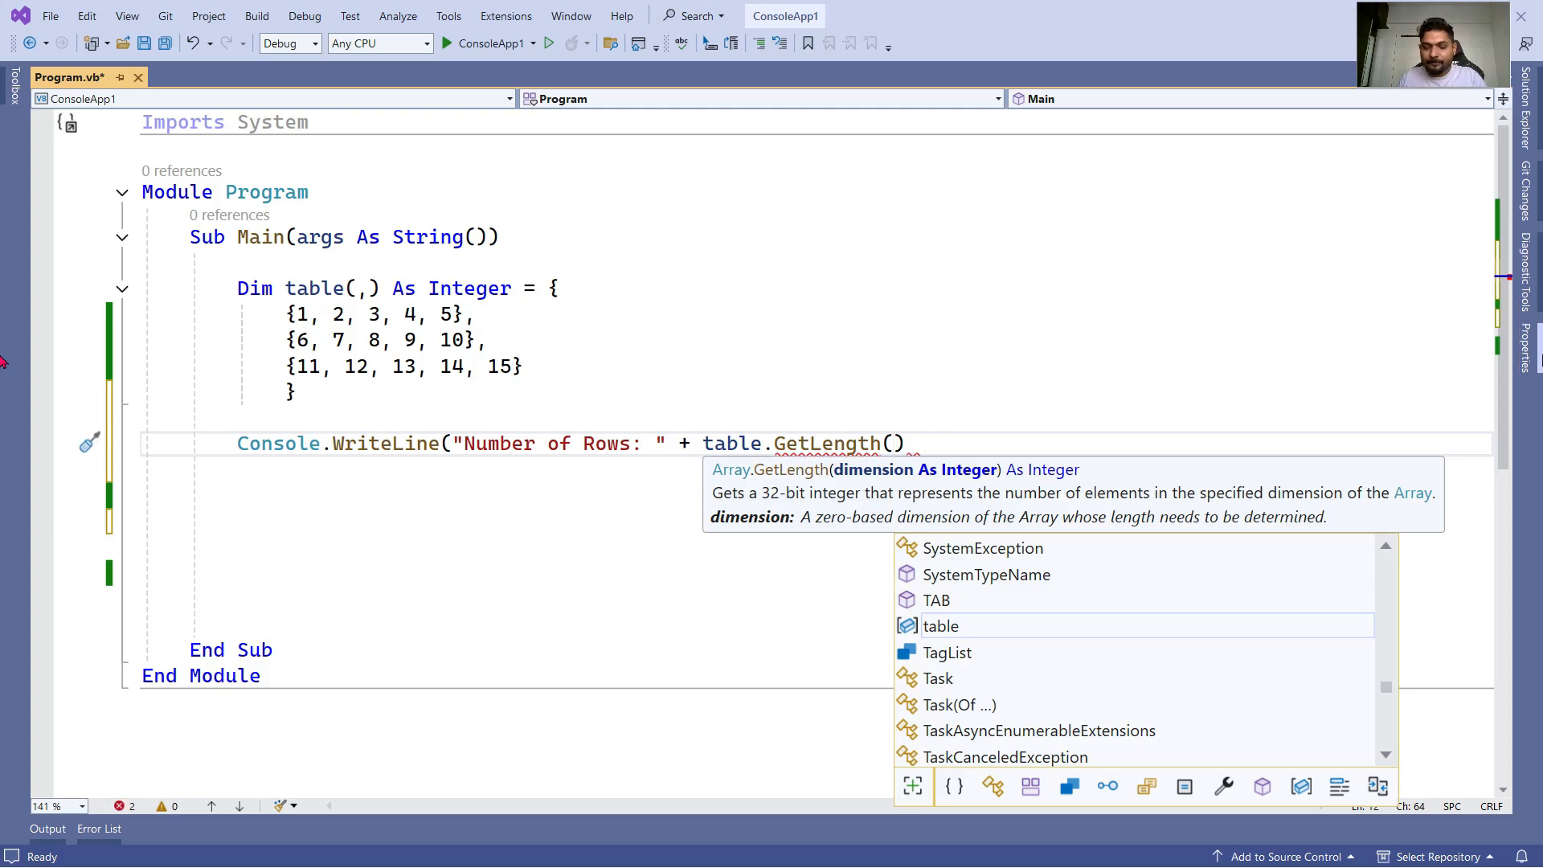
pyautogui.write(')')
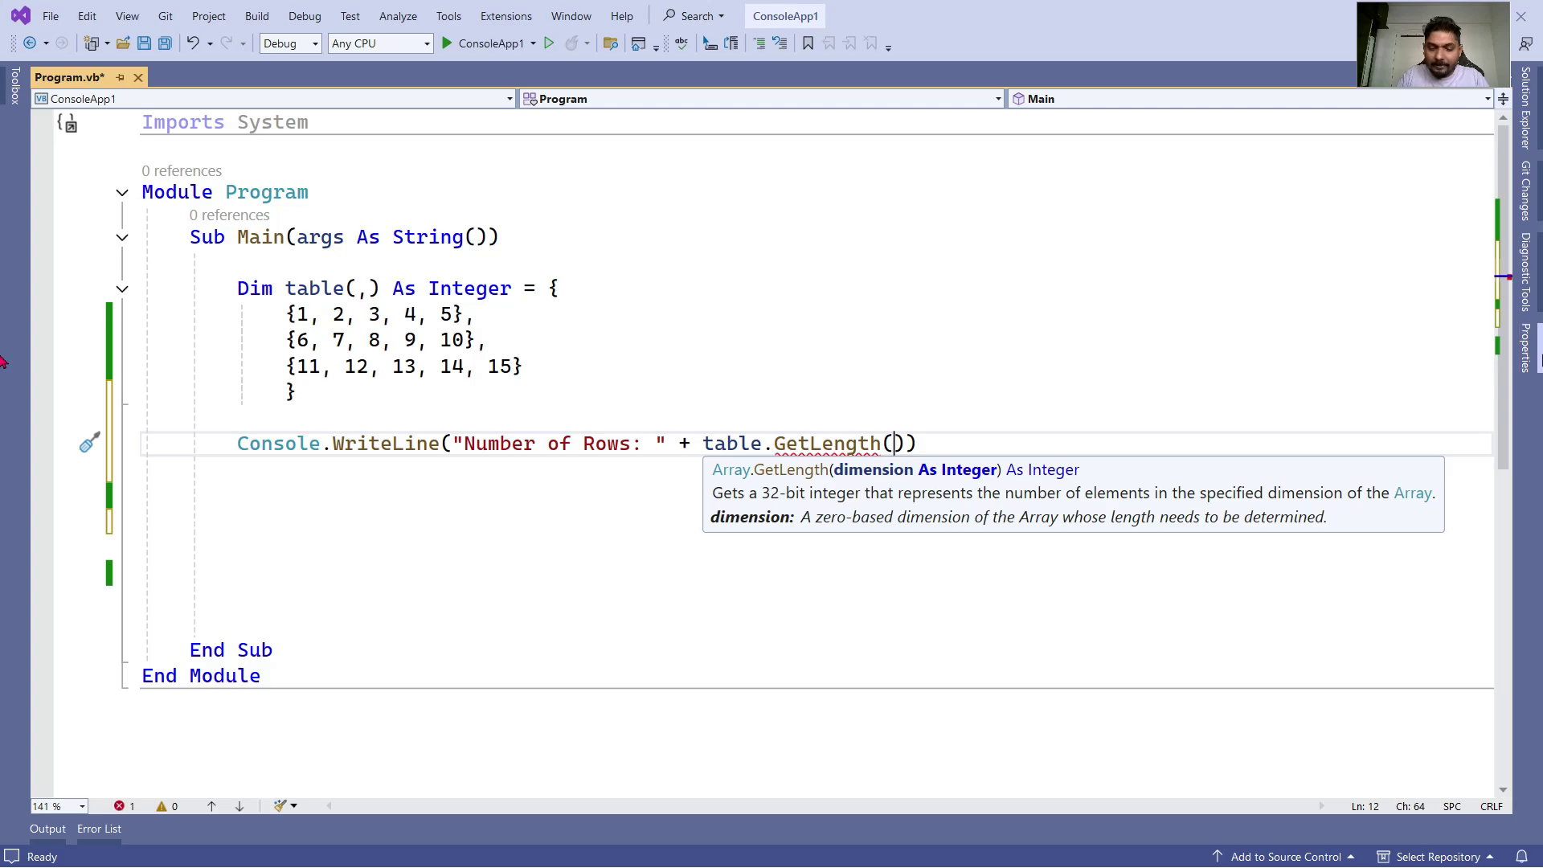
pyautogui.write('0')
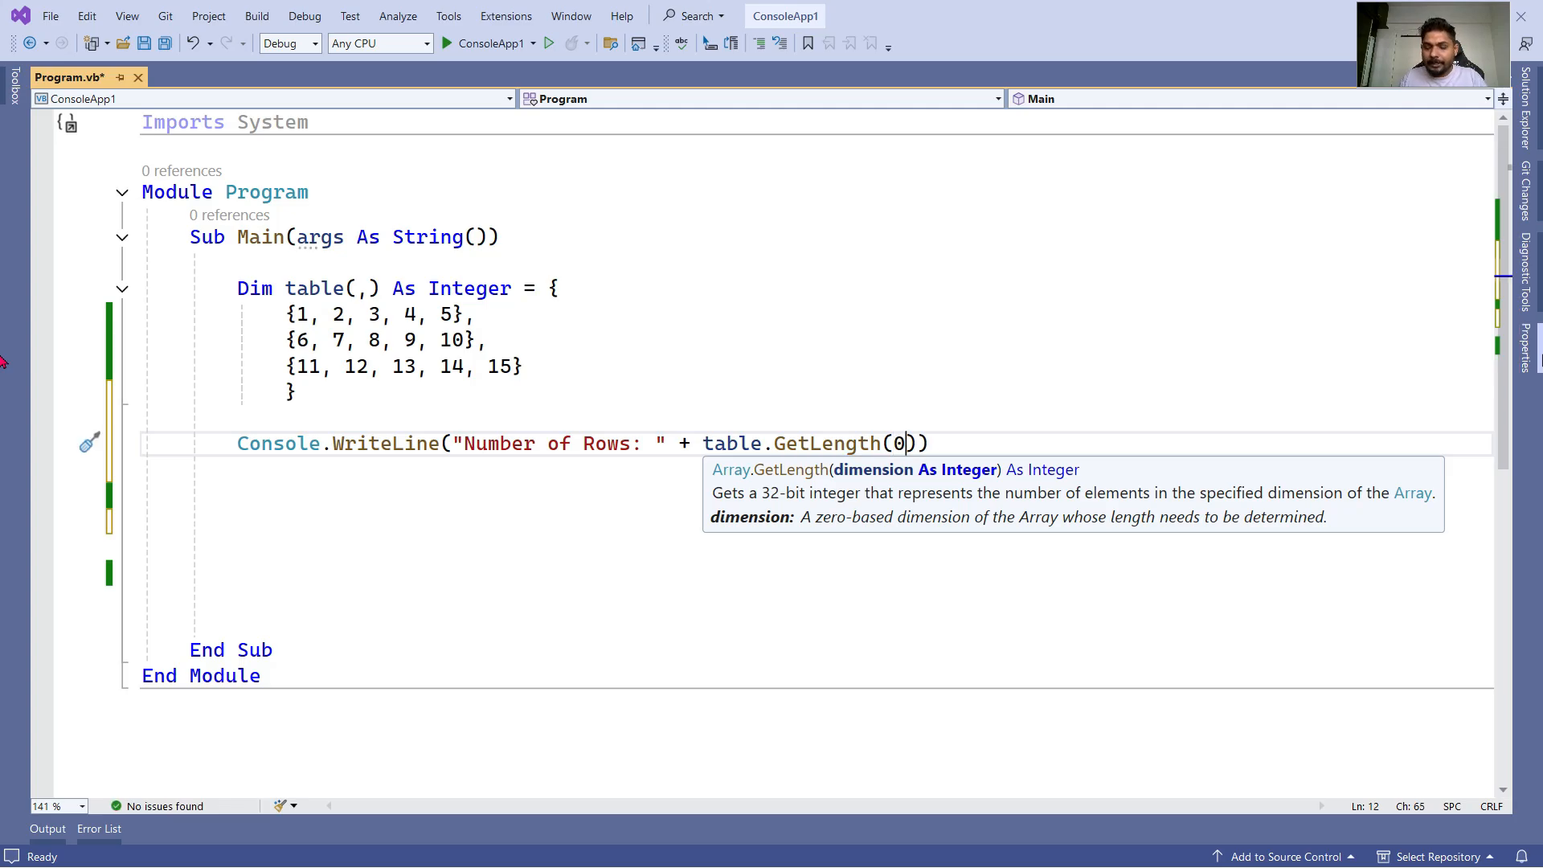
pyautogui.write(')')
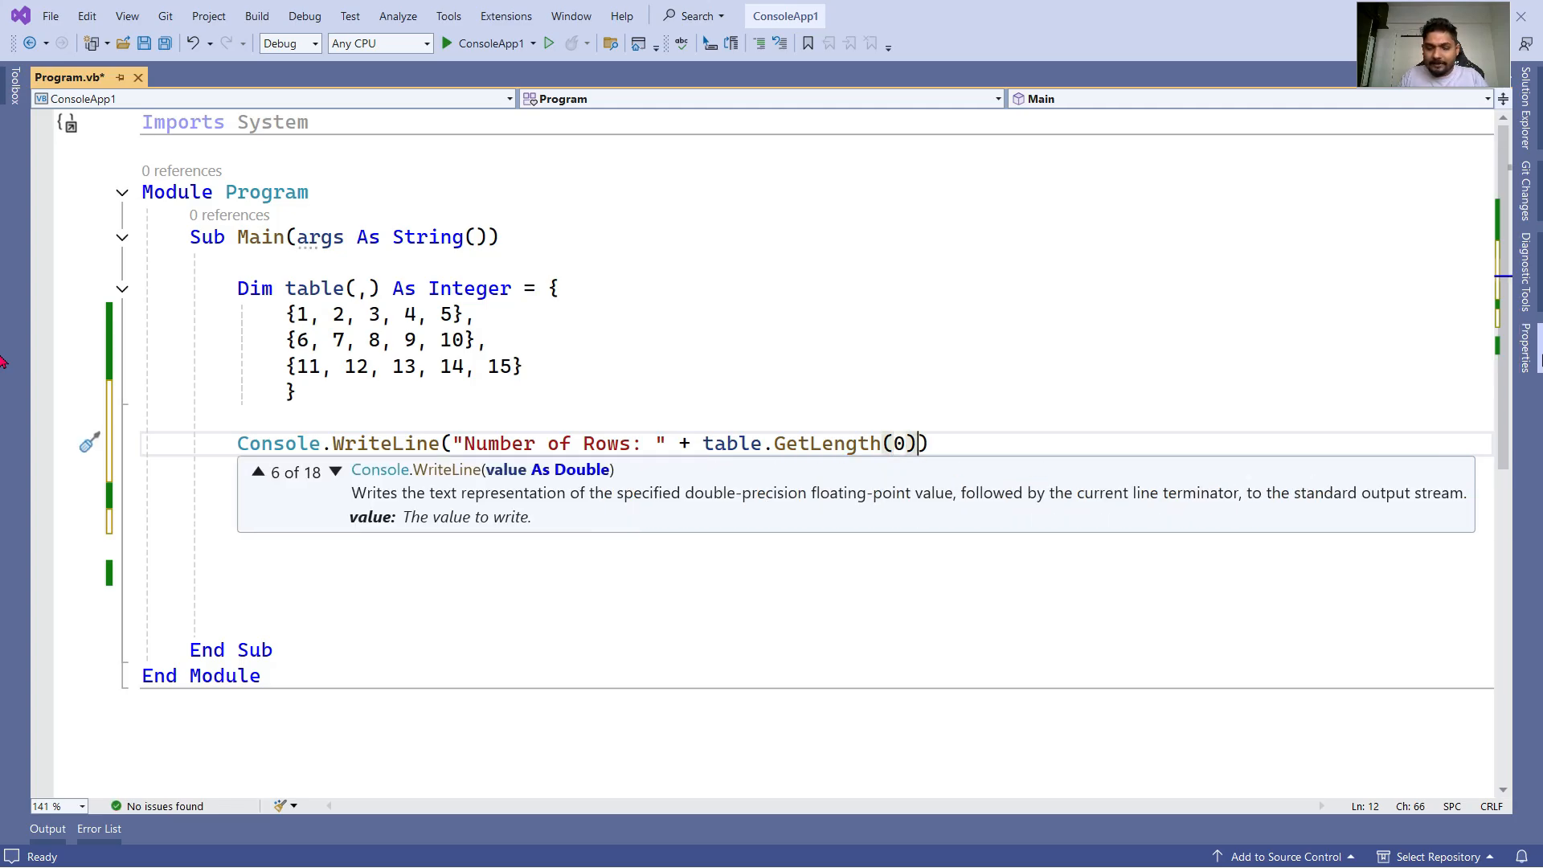
pyautogui.write('.Tostri')
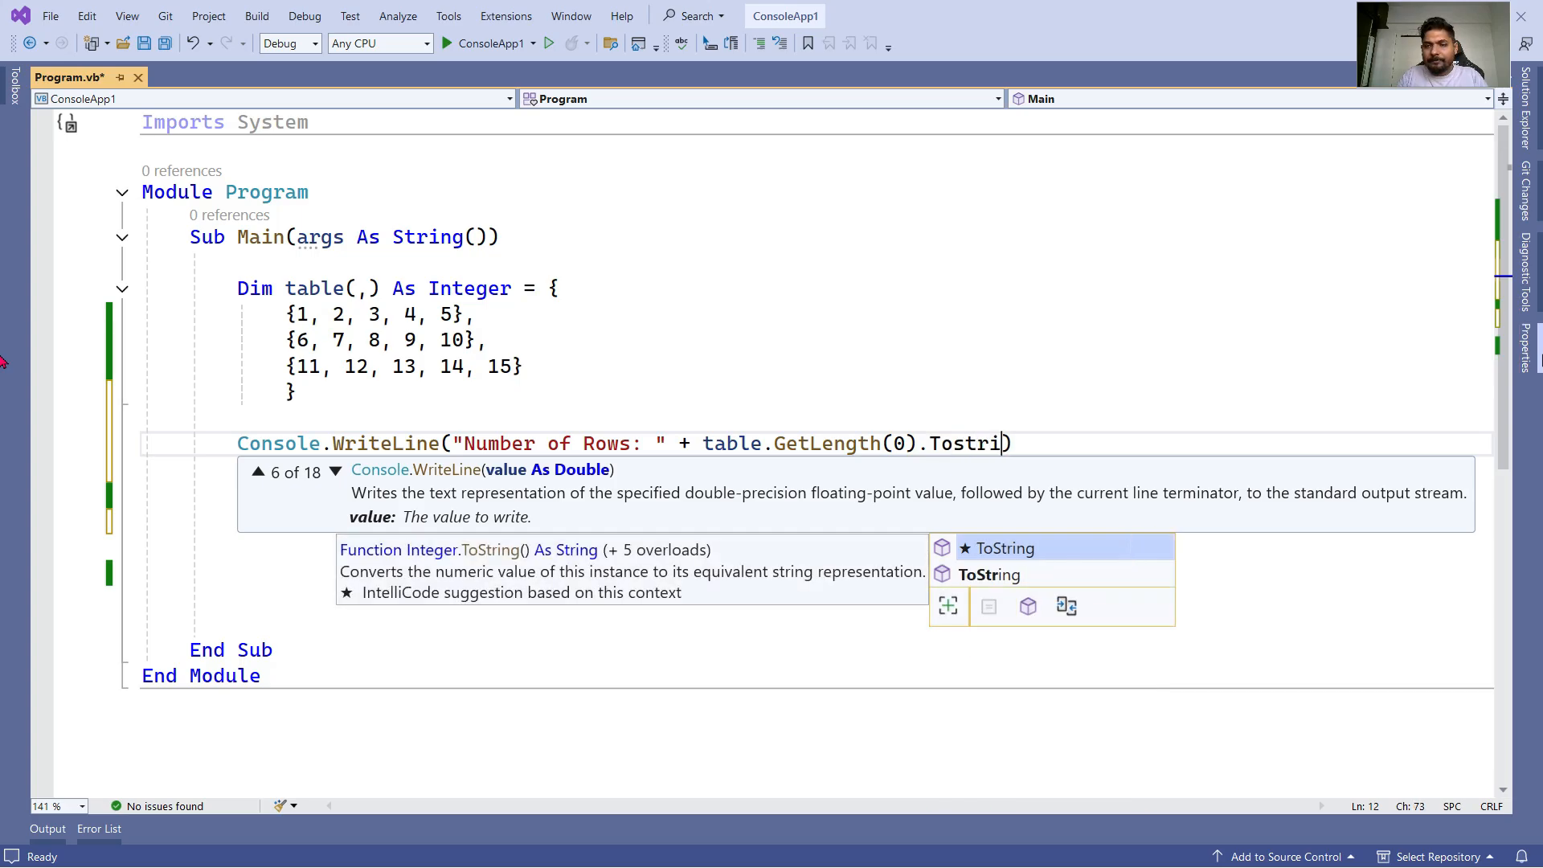
pyautogui.write('ng)')
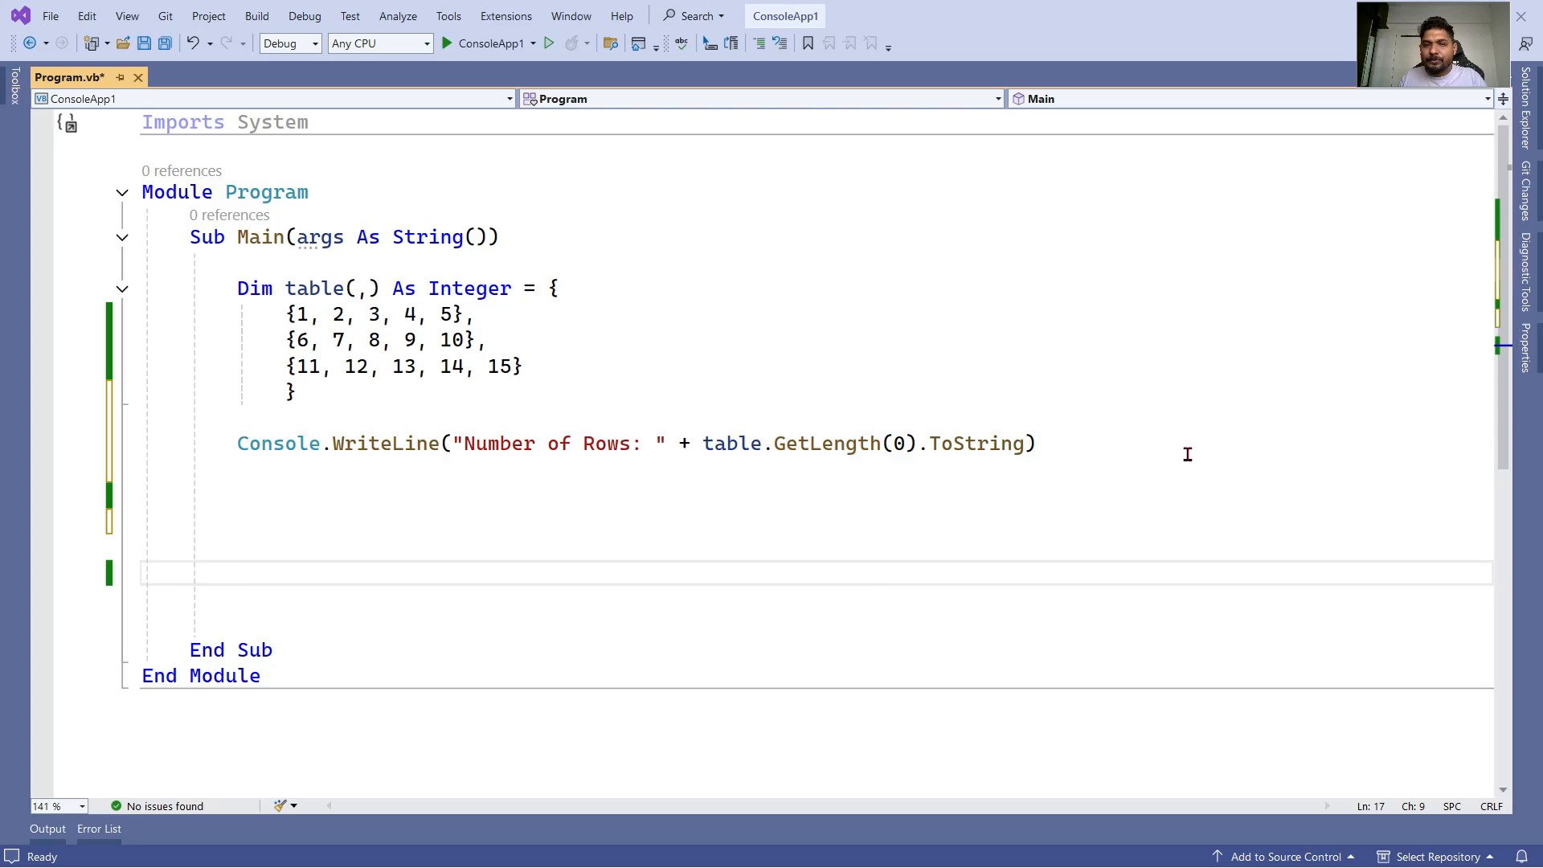
pyautogui.click(236, 573)
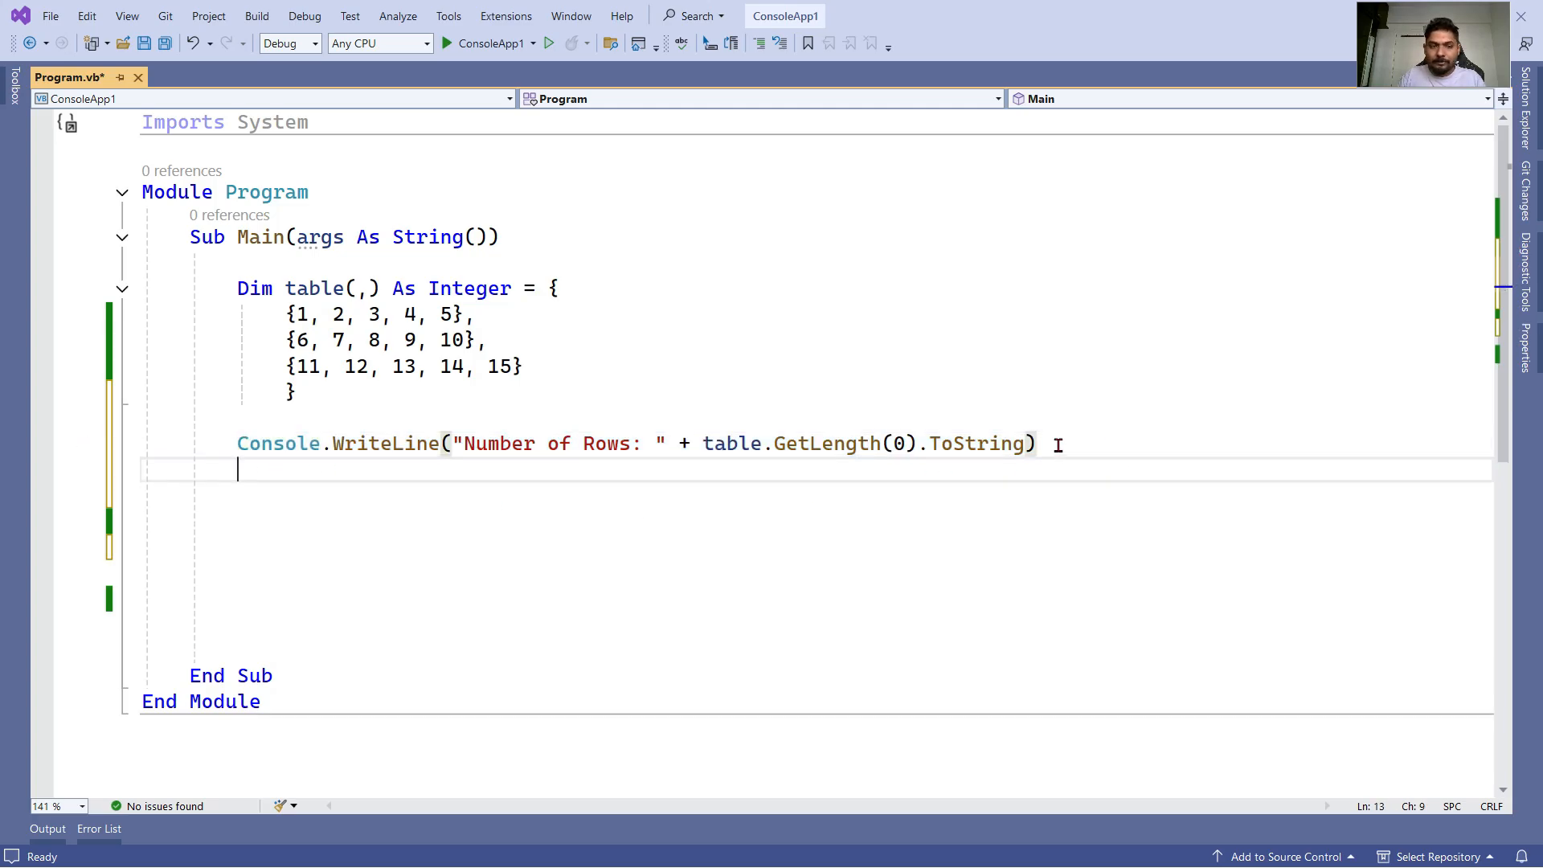
# Step: Add a WriteLine printing "Number of Columns: " from table.GetLength(1), then run
pyautogui.write('Console.WriteLine("Number of Rows: " + table.GetLength(0).ToString)')
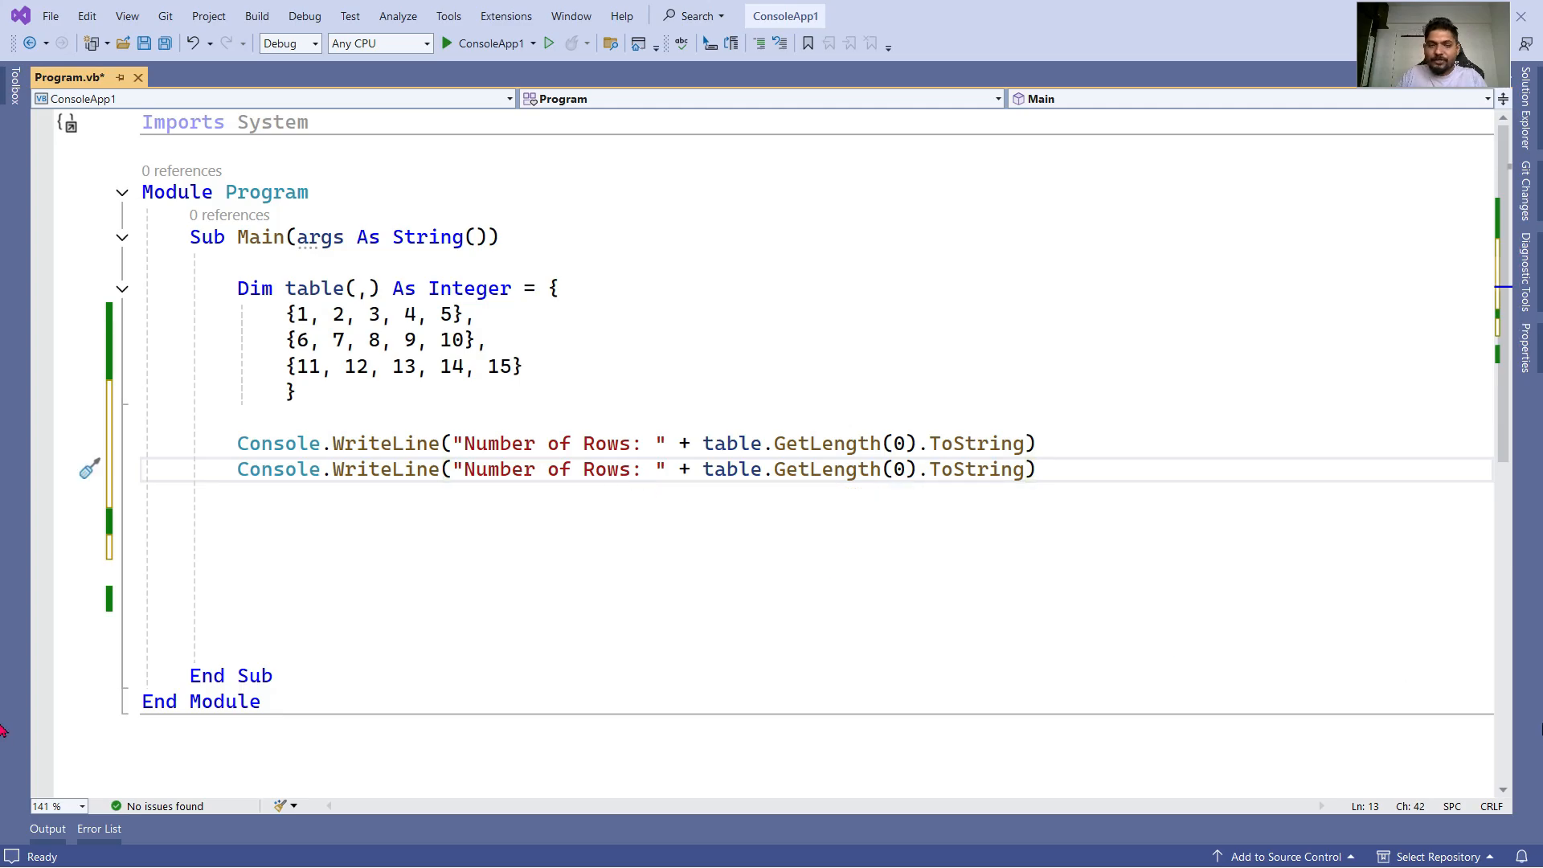
pyautogui.write('Column')
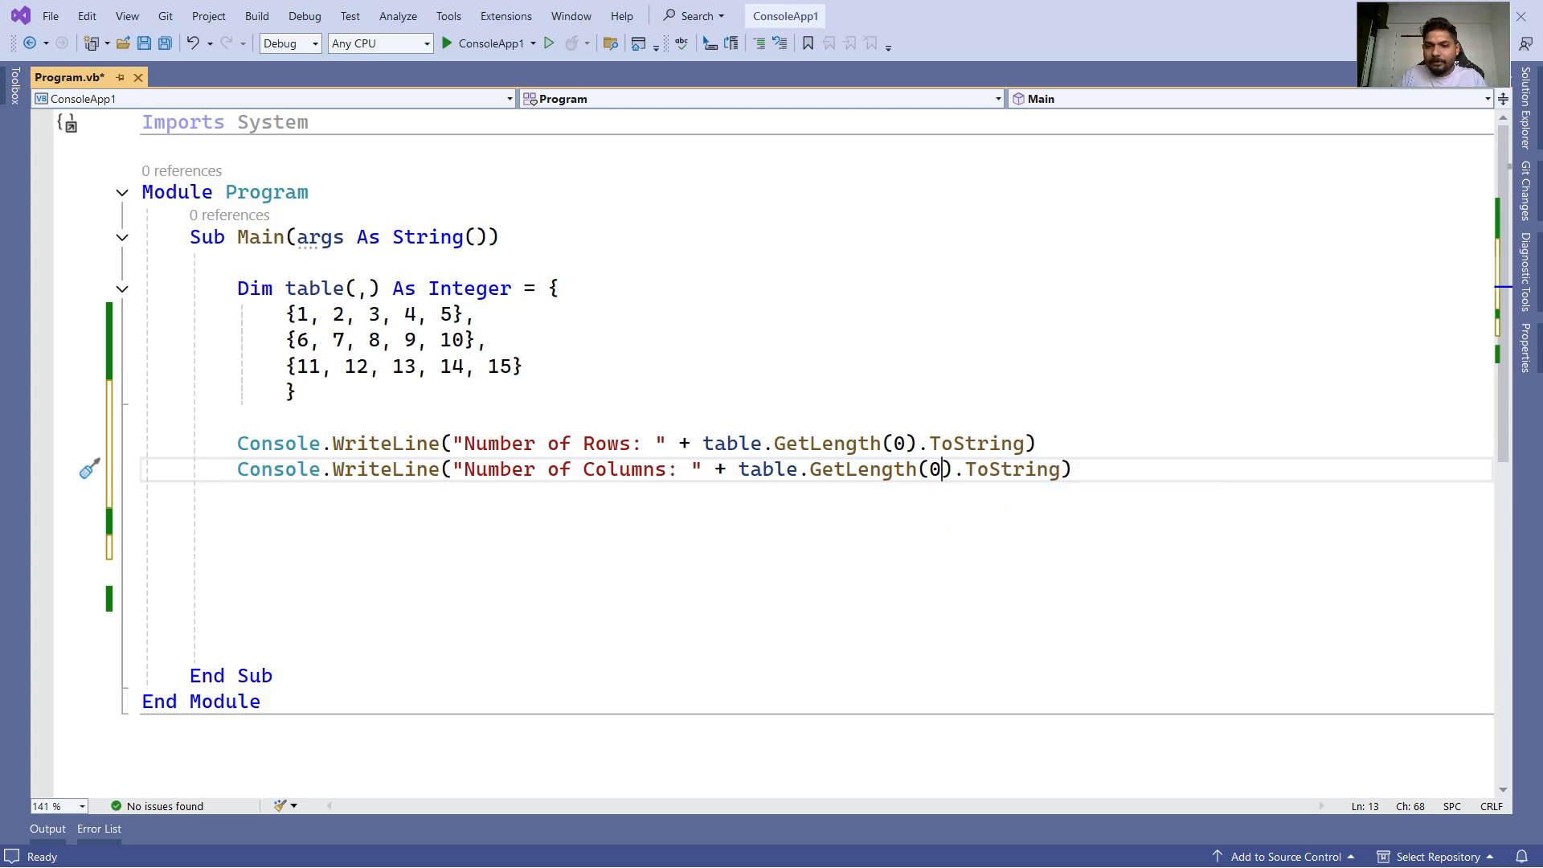
pyautogui.write('1')
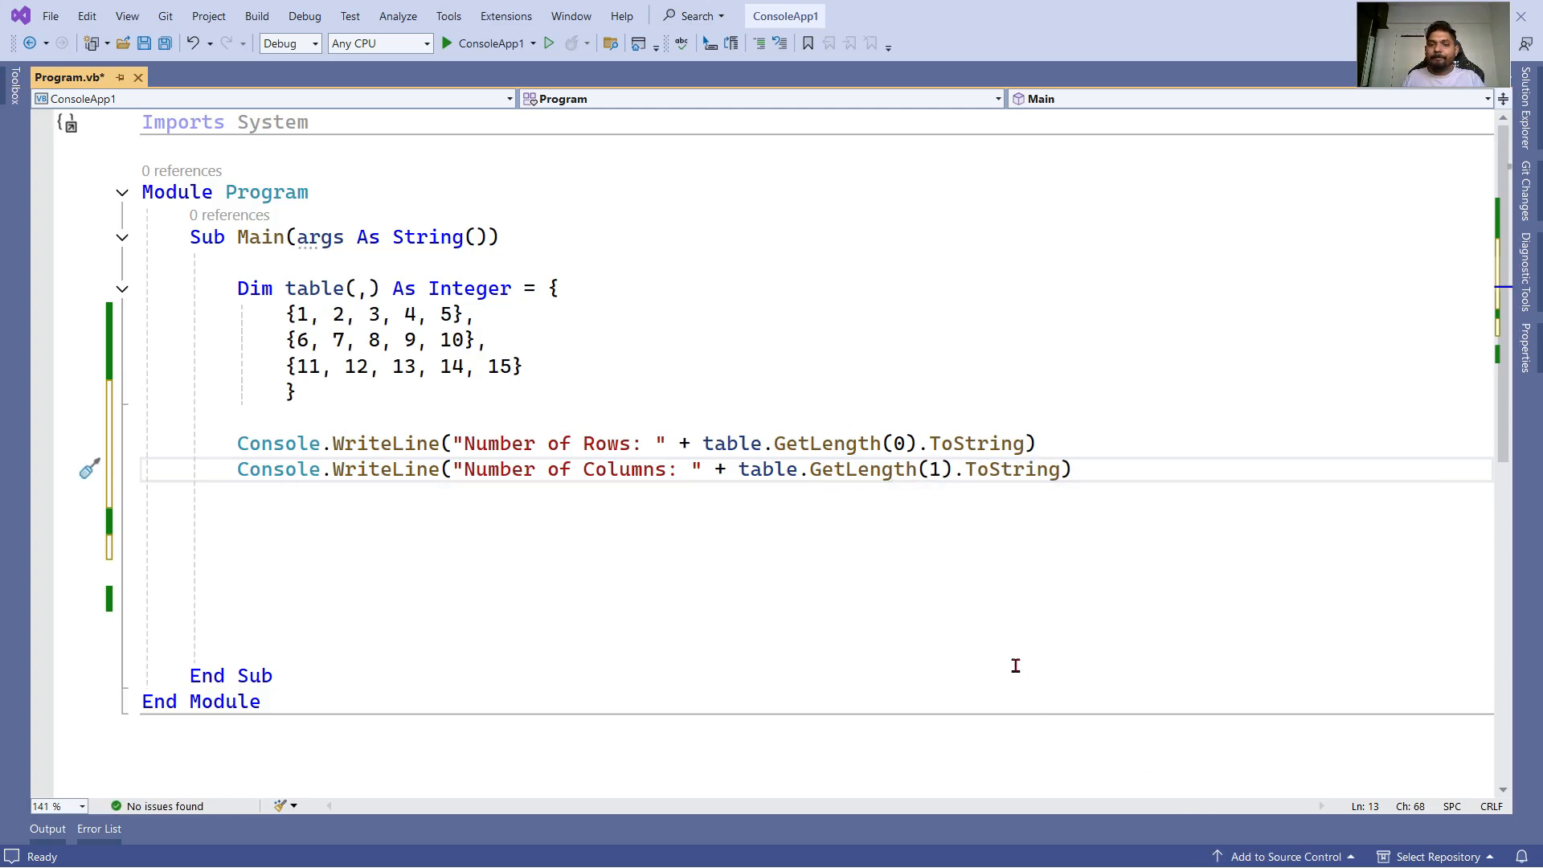
pyautogui.moveTo(902, 443)
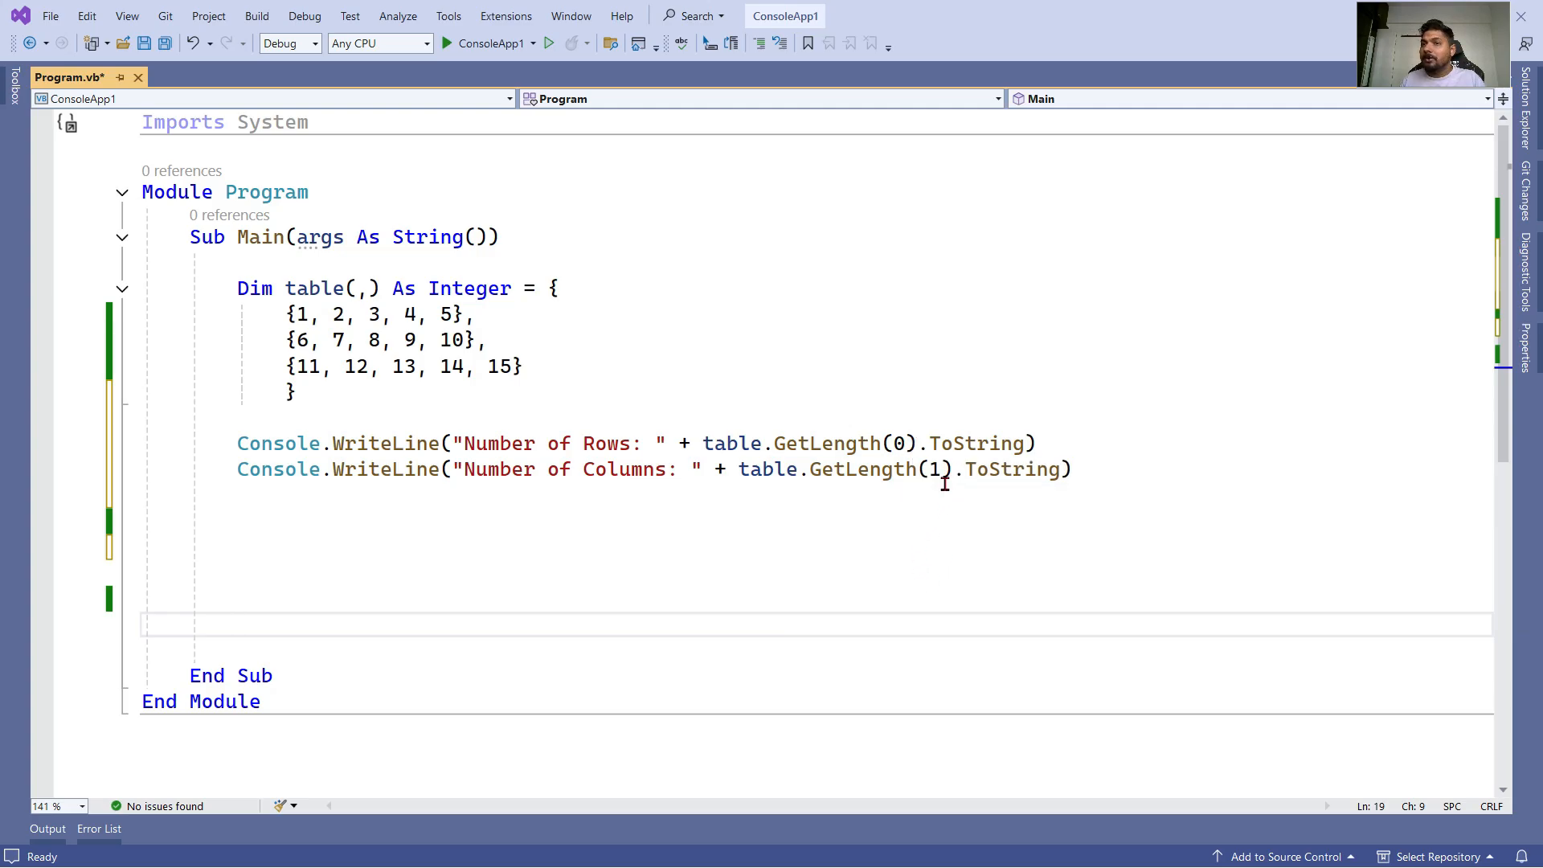
pyautogui.click(238, 623)
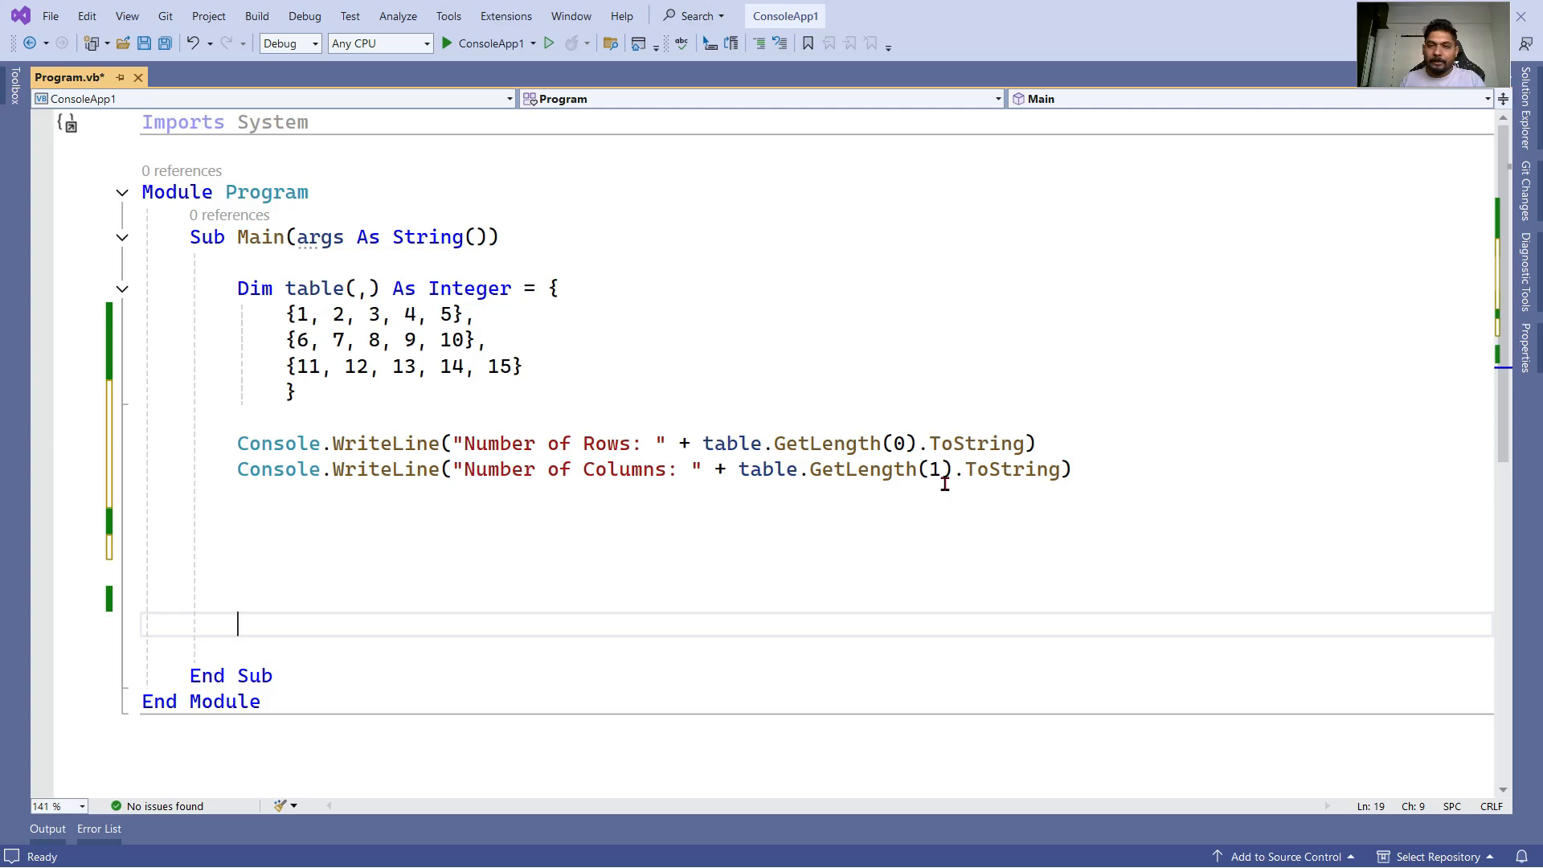
pyautogui.click(144, 43)
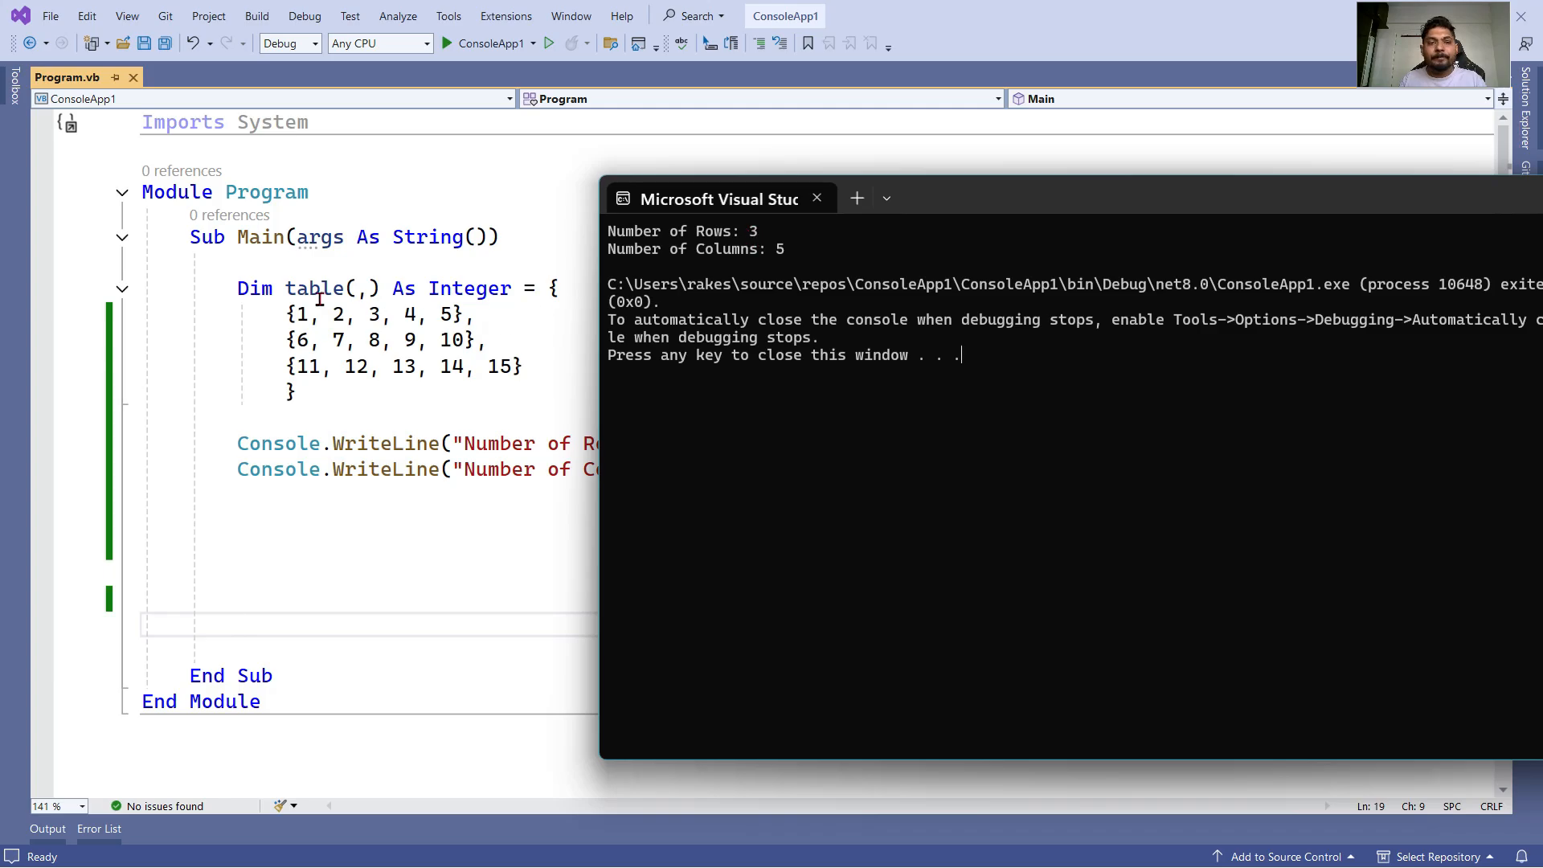
pyautogui.moveTo(726, 254)
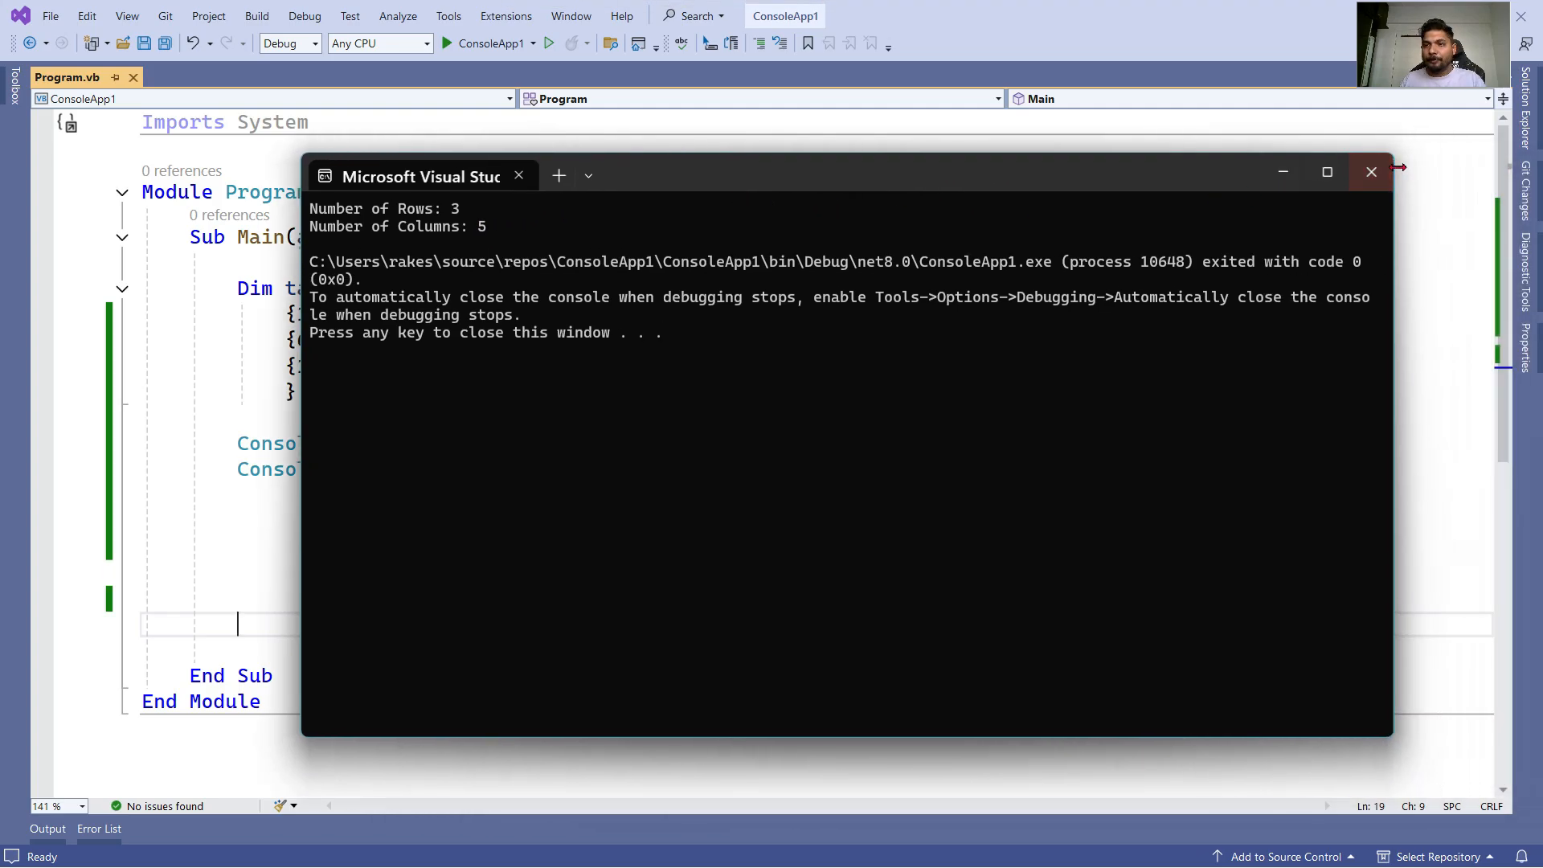
# Step: Close the console window after reading 3 rows and 5 columns
pyautogui.click(1369, 172)
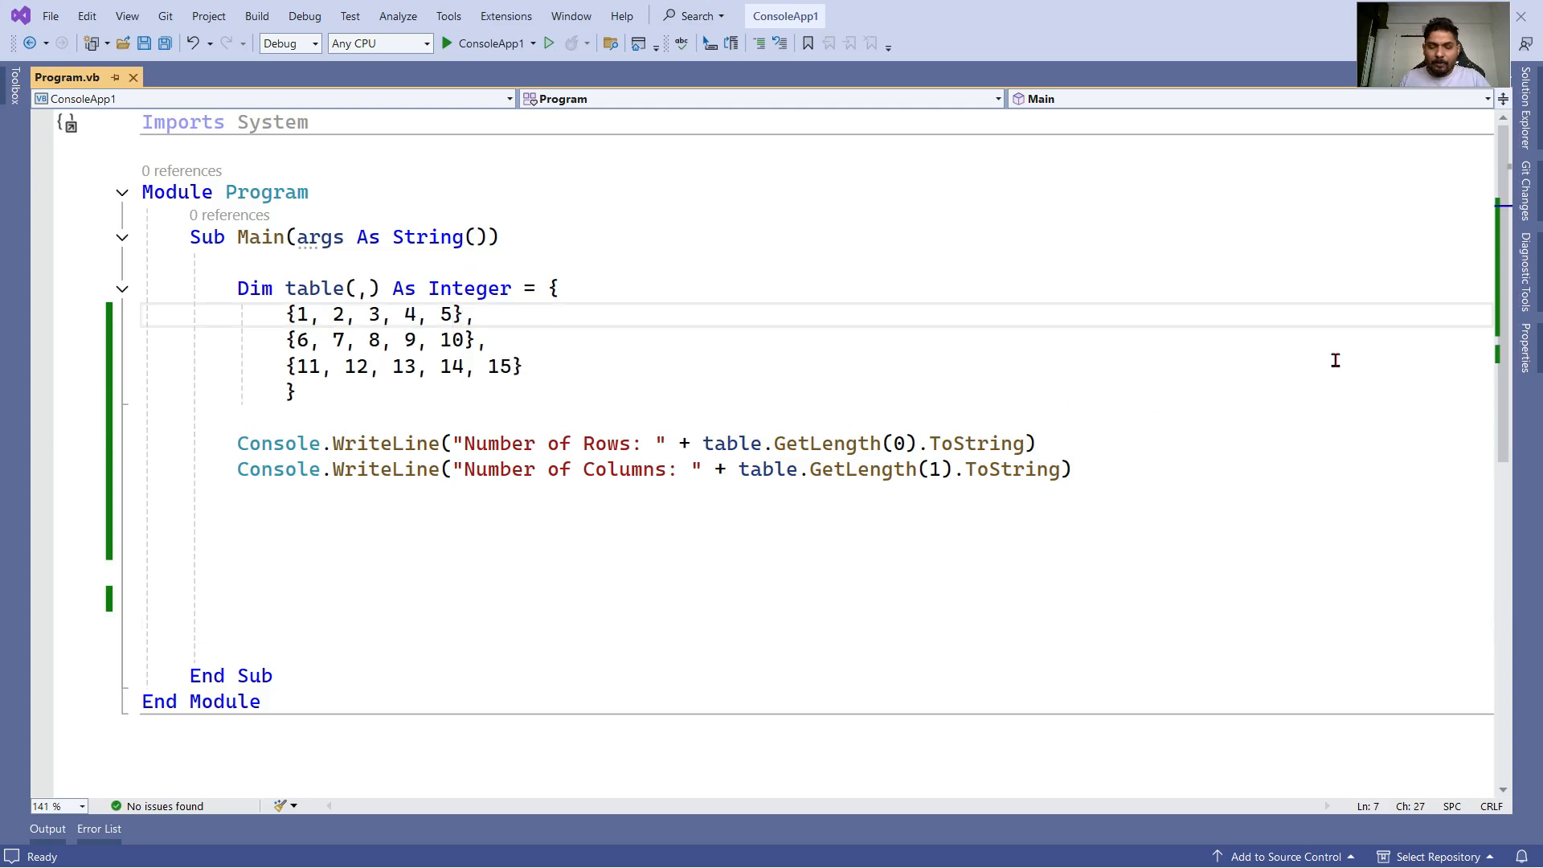
# Step: Append ,0 to the end of each of the three table rows
pyautogui.write(',')
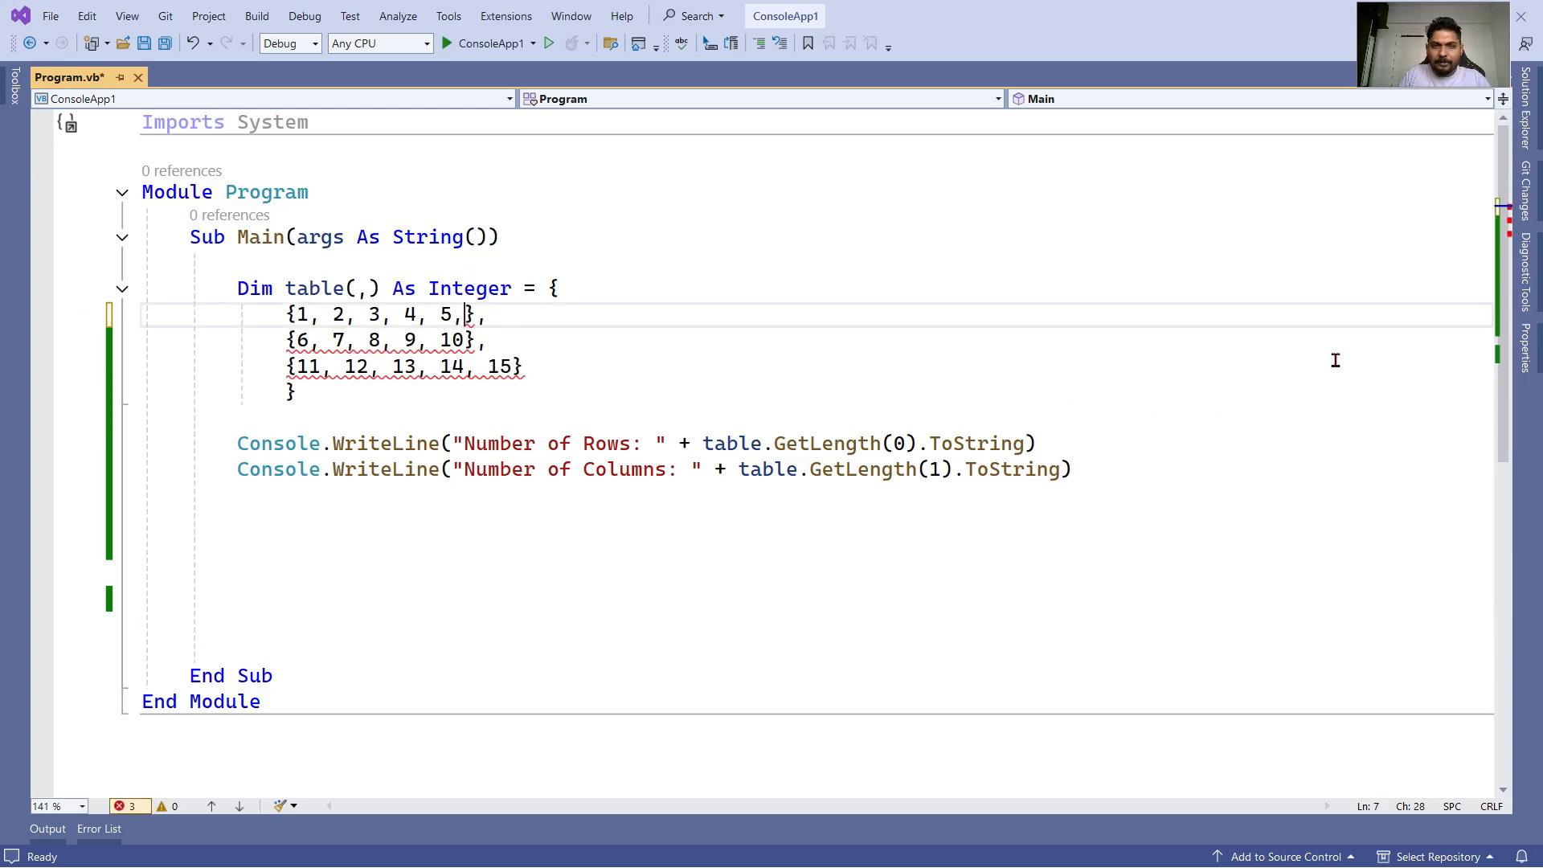
pyautogui.write('0')
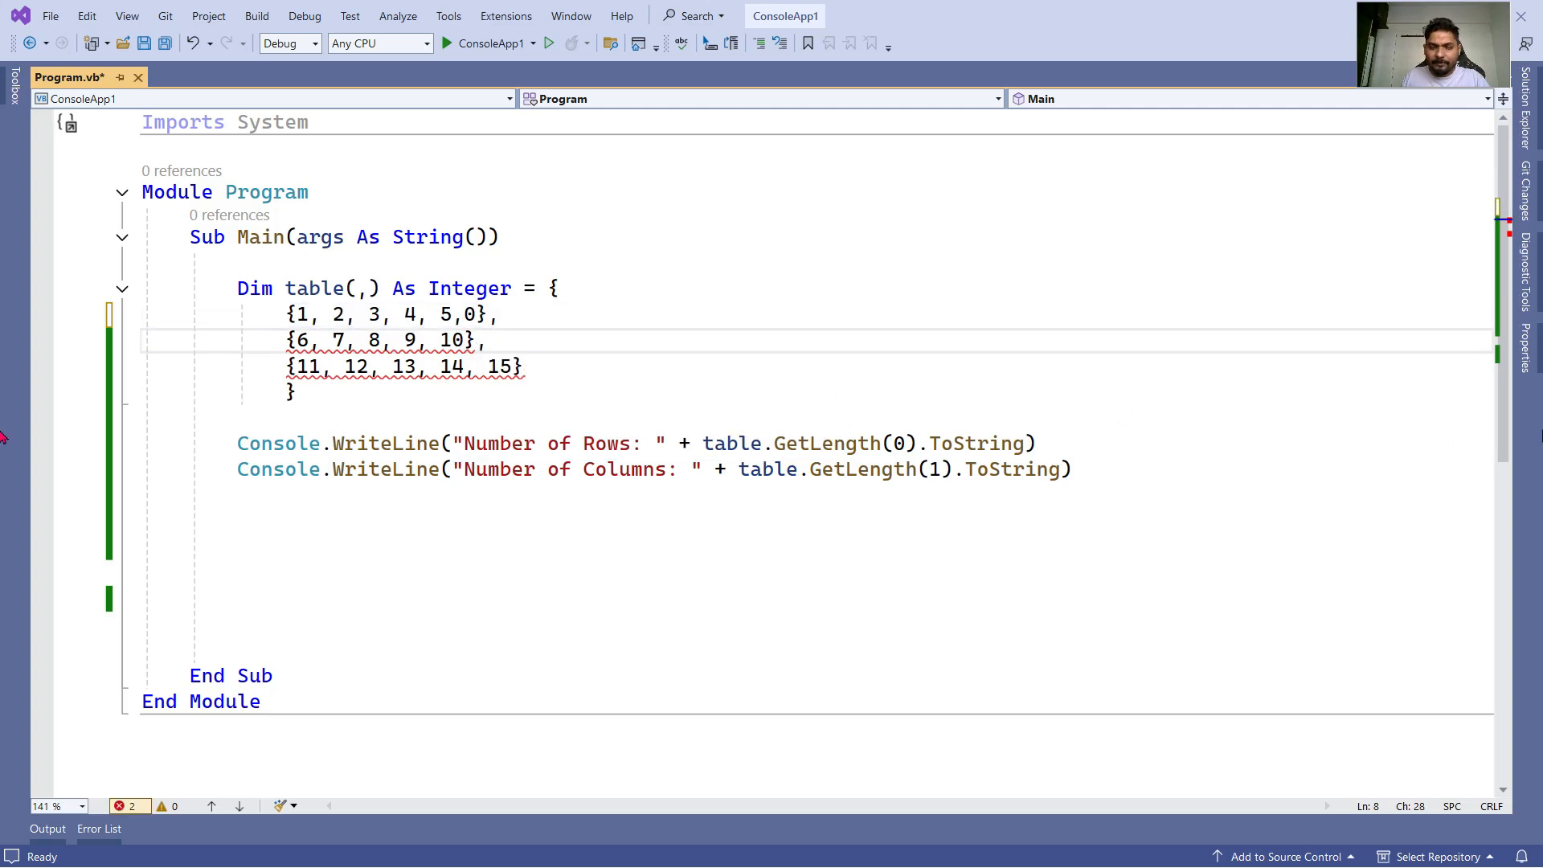
pyautogui.write(',0')
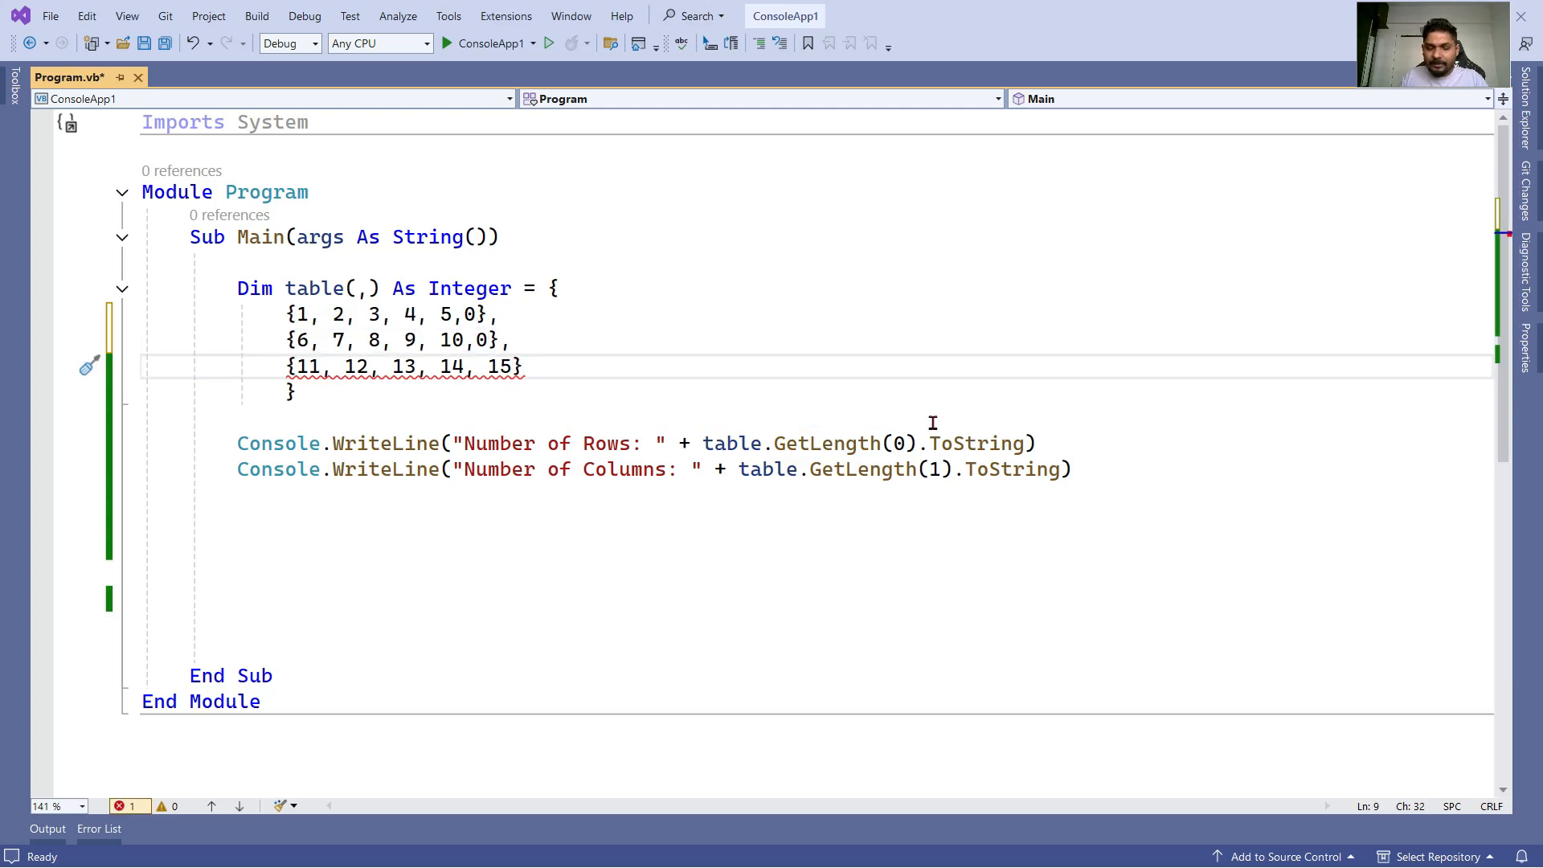
pyautogui.write(',0')
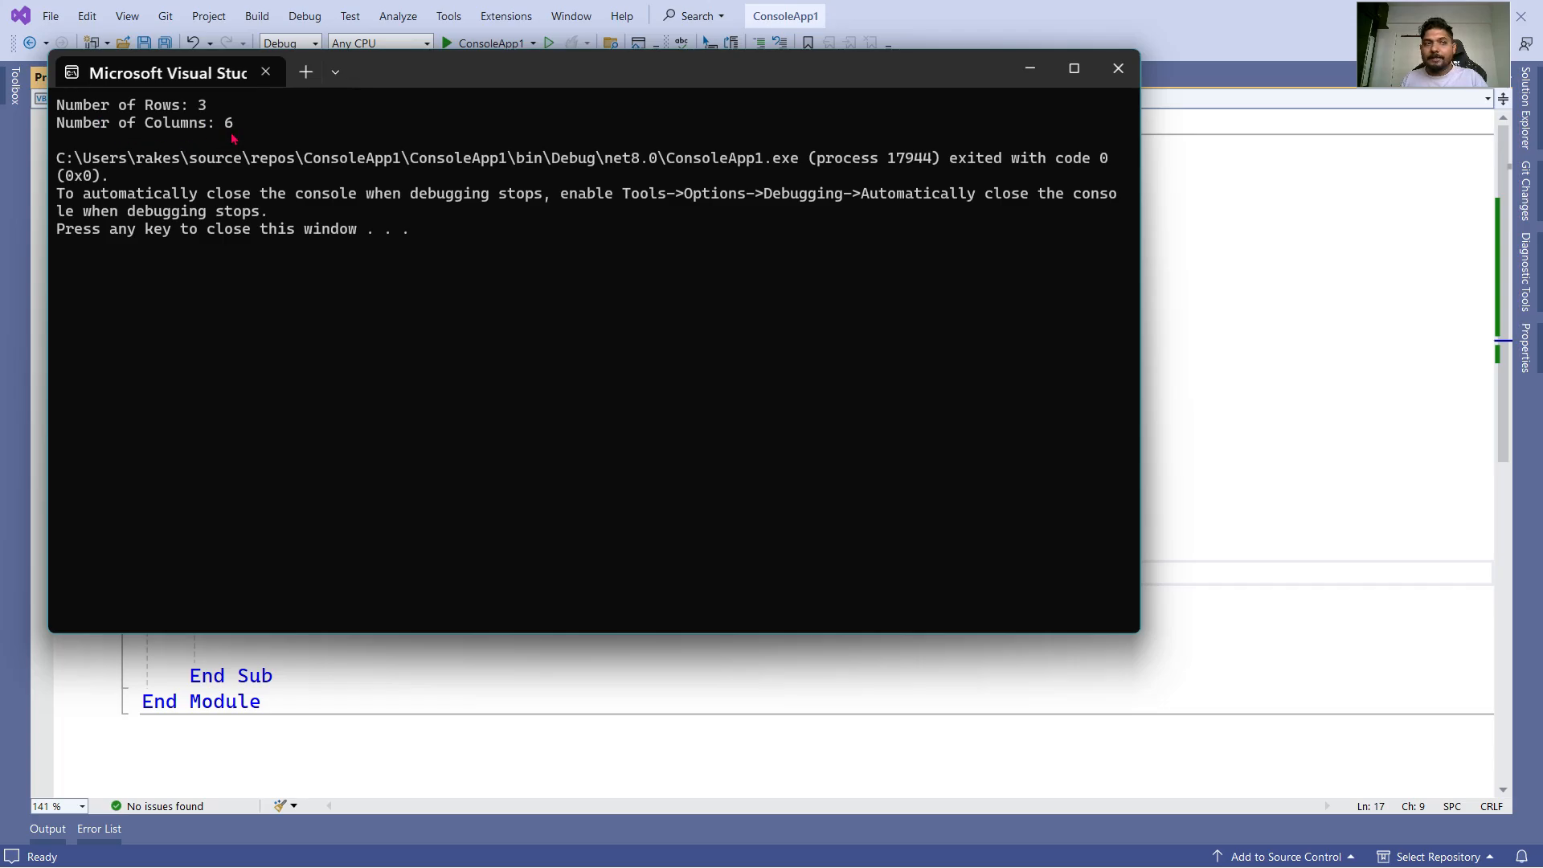
pyautogui.moveTo(1118, 67)
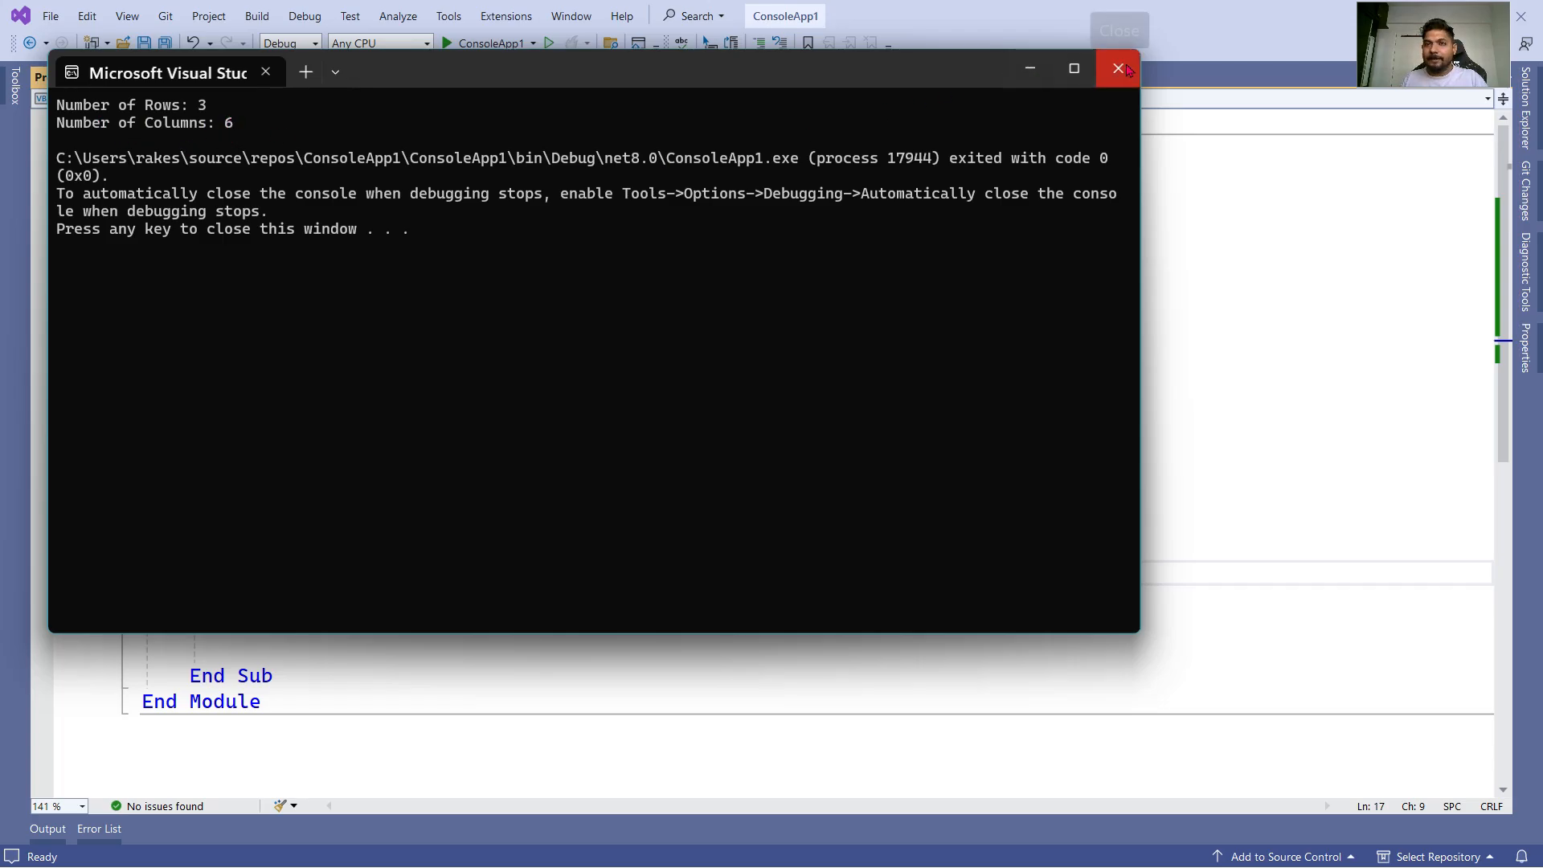
# Step: Close the console window showing 3 rows and 6 columns
pyautogui.click(1118, 67)
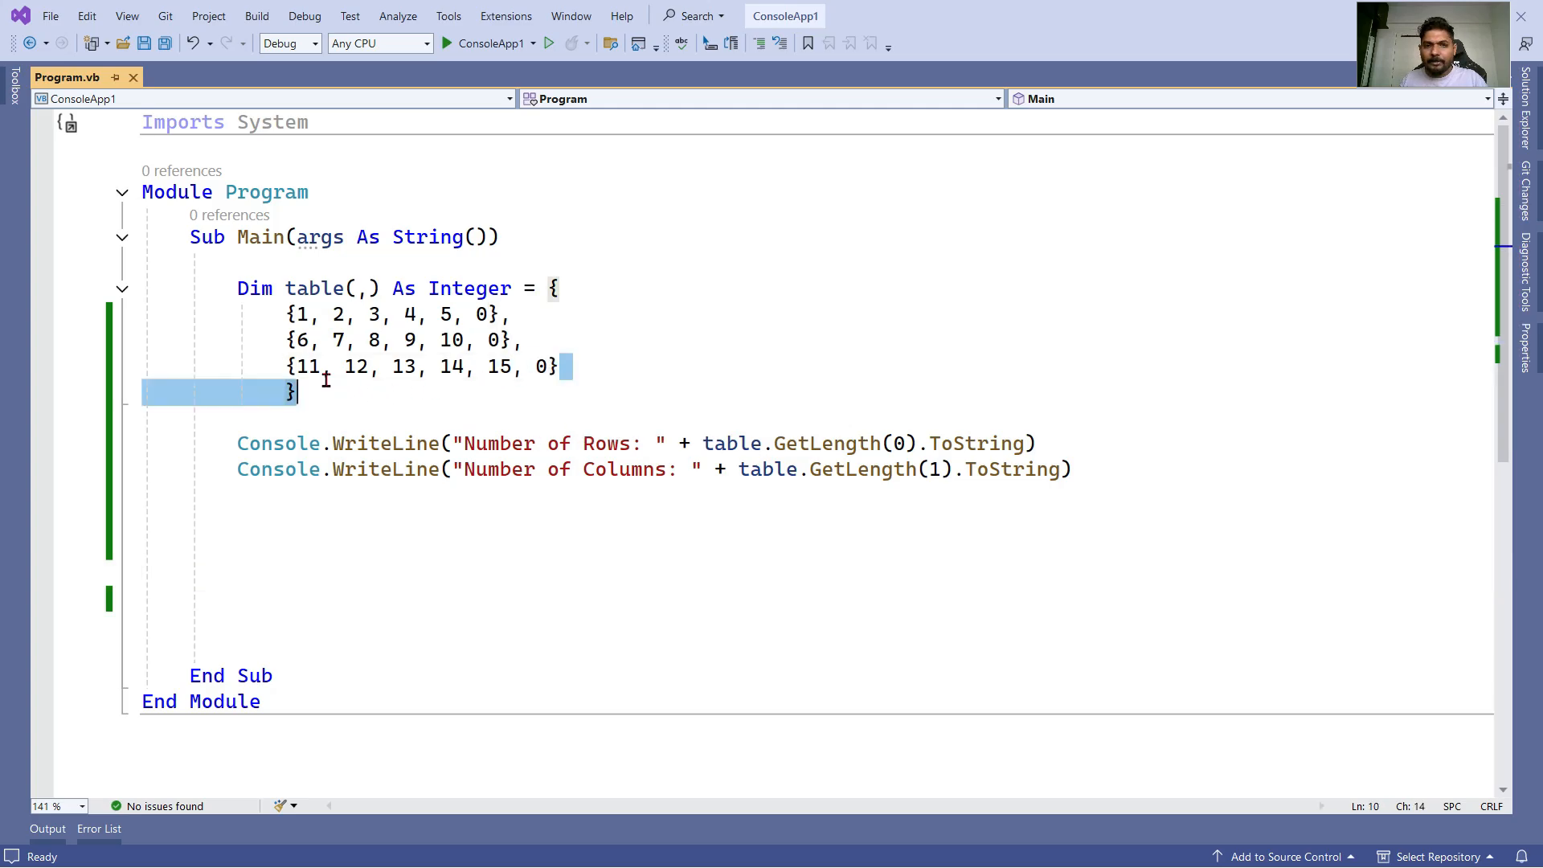
# Step: Delete the third table row and its leftover empty line
pyautogui.press('Delete')
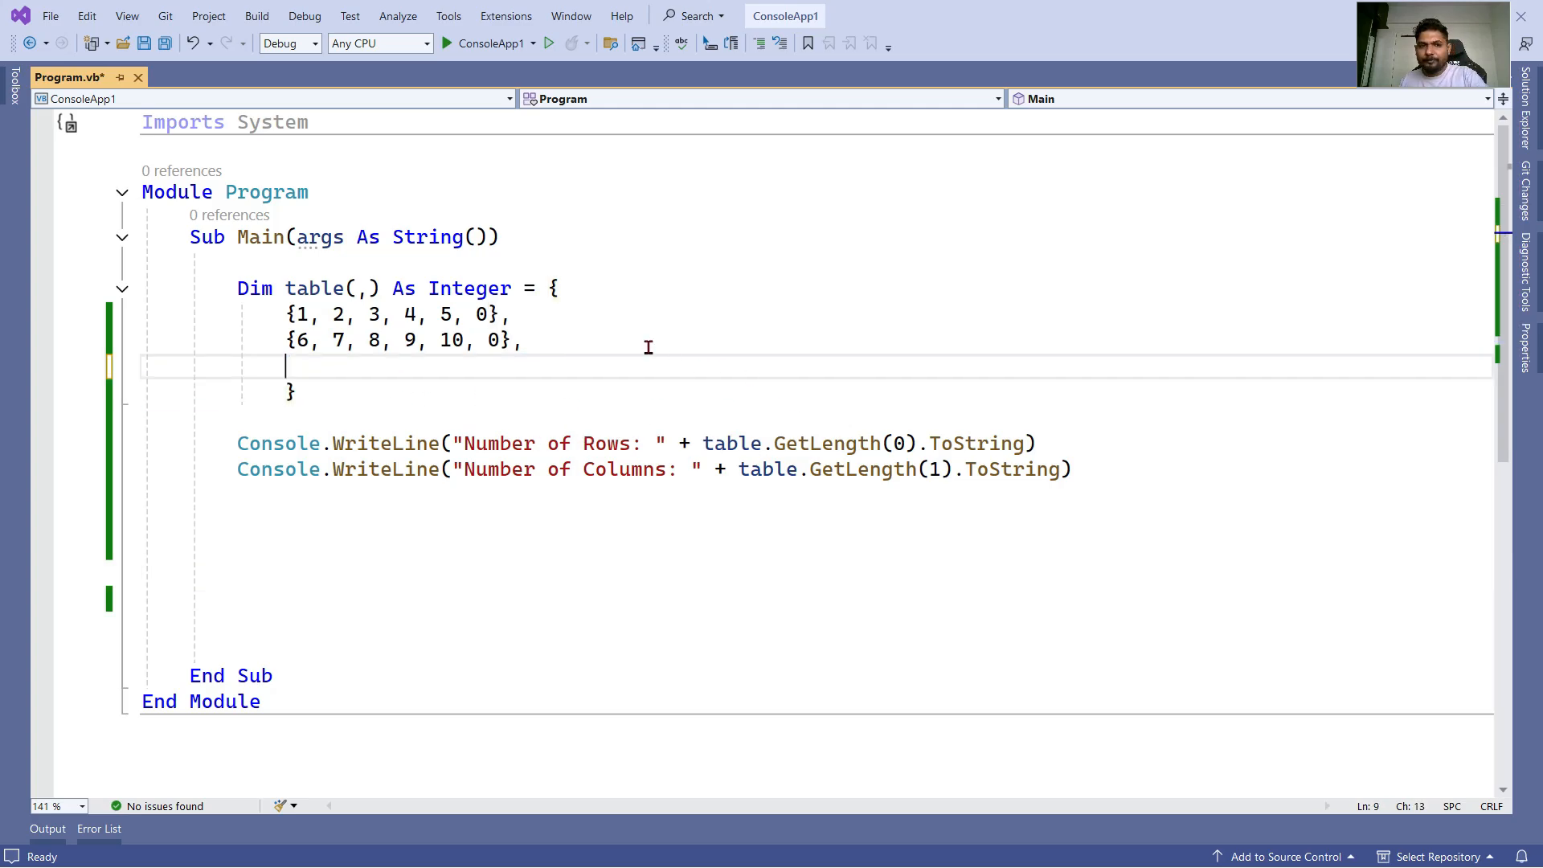
pyautogui.press('Backspace')
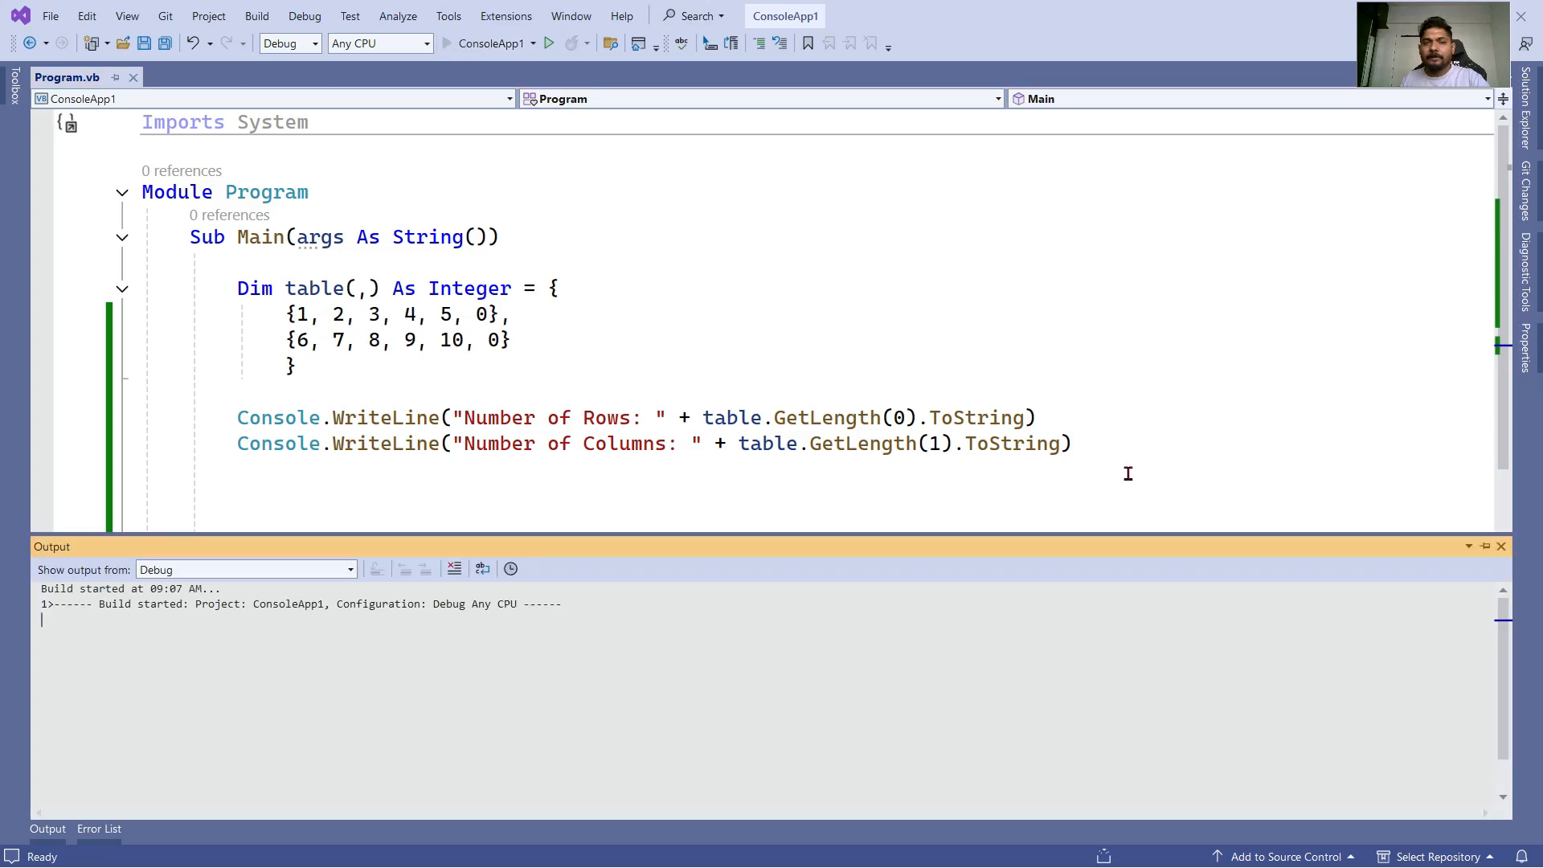
# Step: Run the program to see 2 rows and 6 columns reported
pyautogui.click(548, 43)
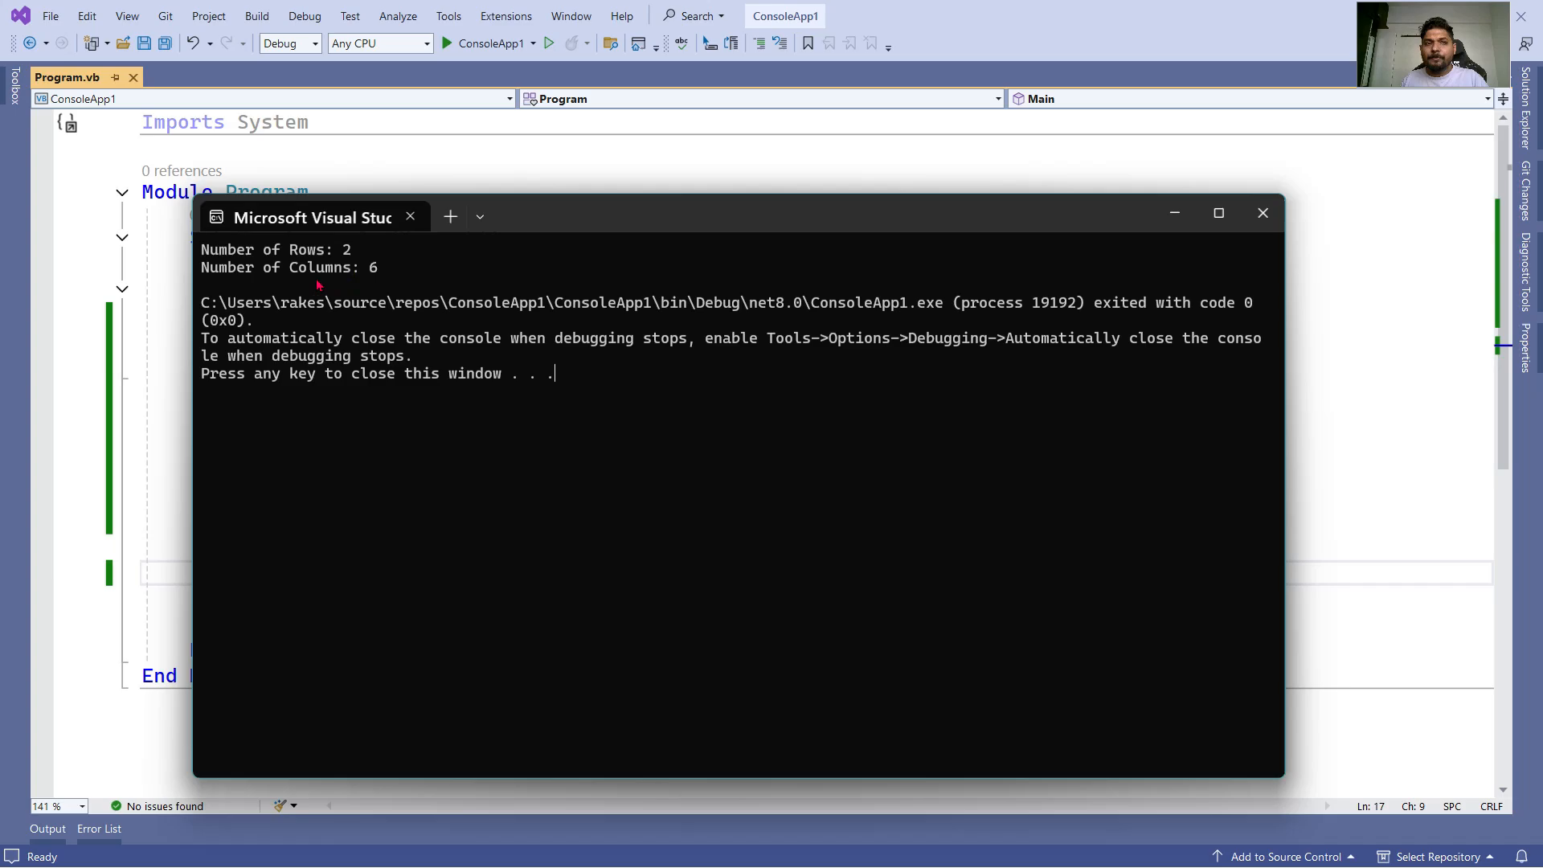
pyautogui.moveTo(386, 278)
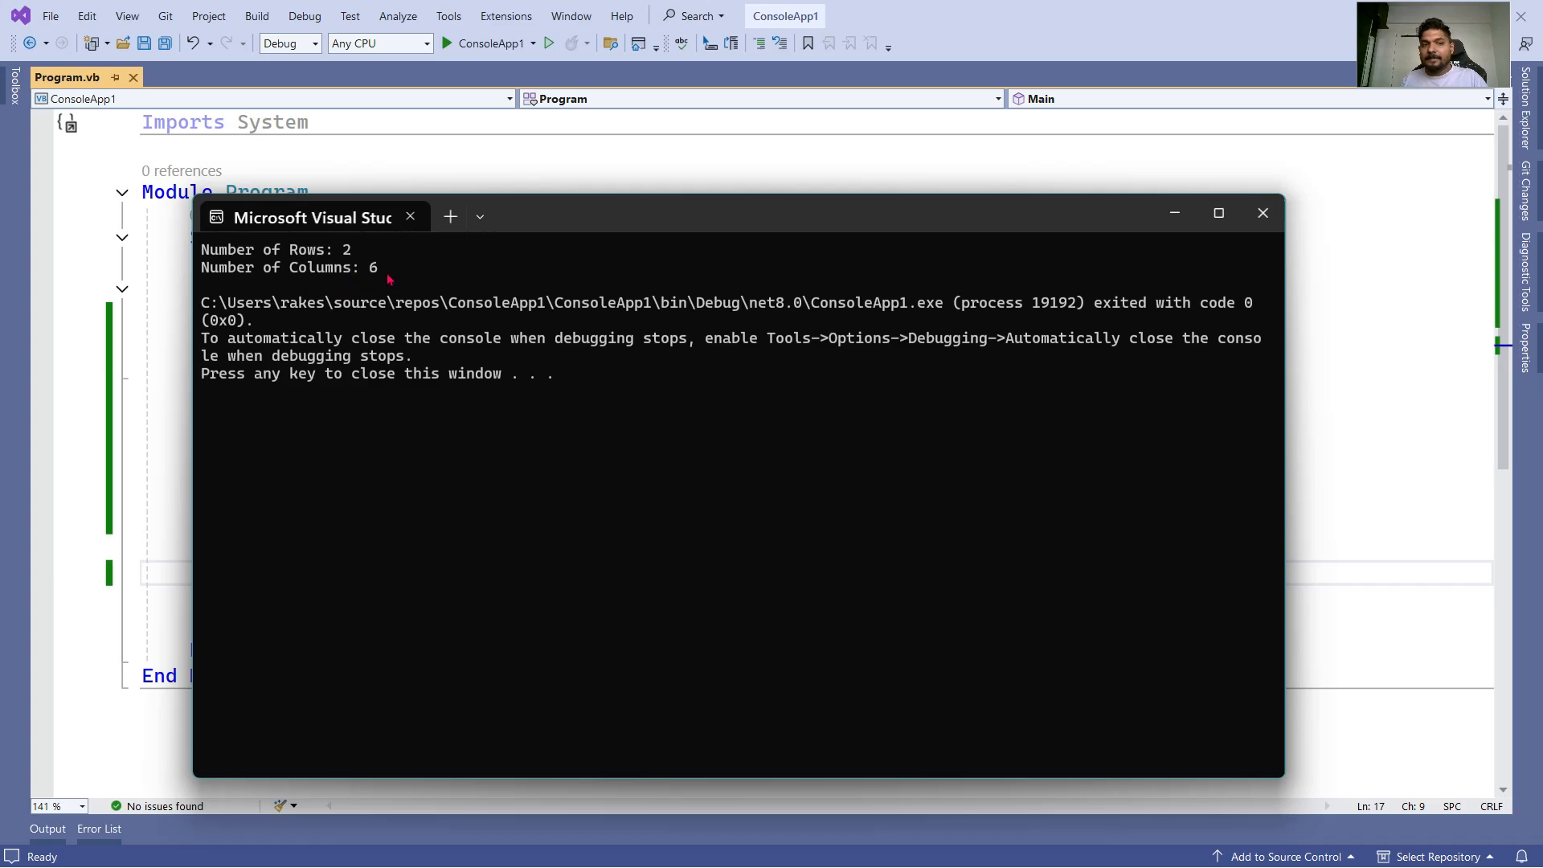